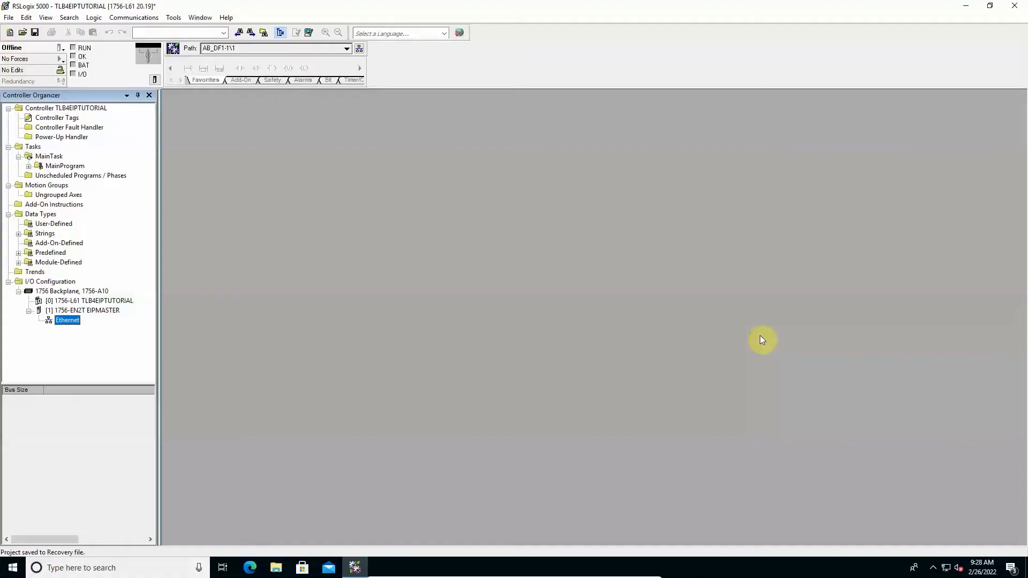
{"action": "mouse_move", "coordinate": [101, 156]}
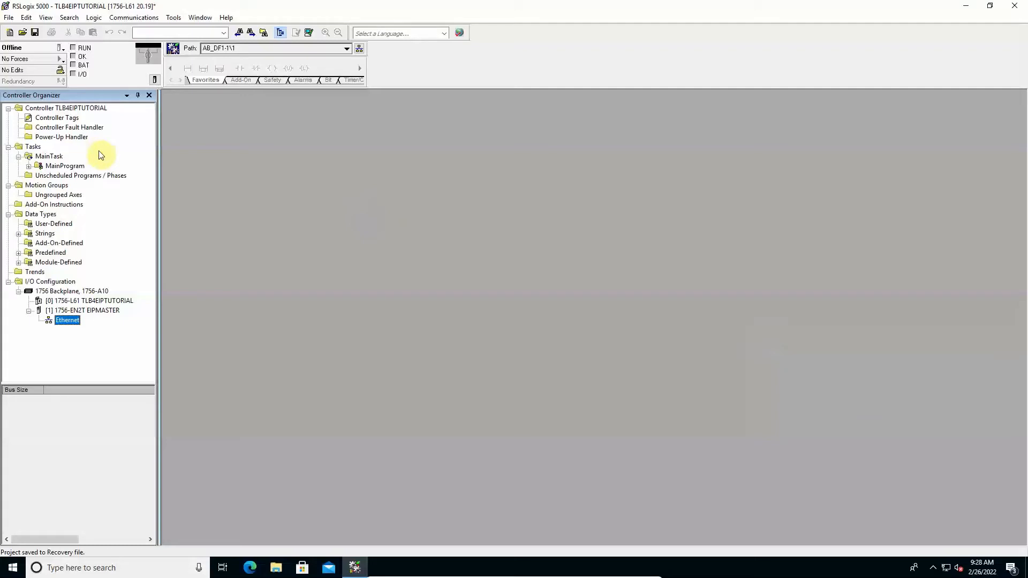
{"action": "mouse_move", "coordinate": [125, 177]}
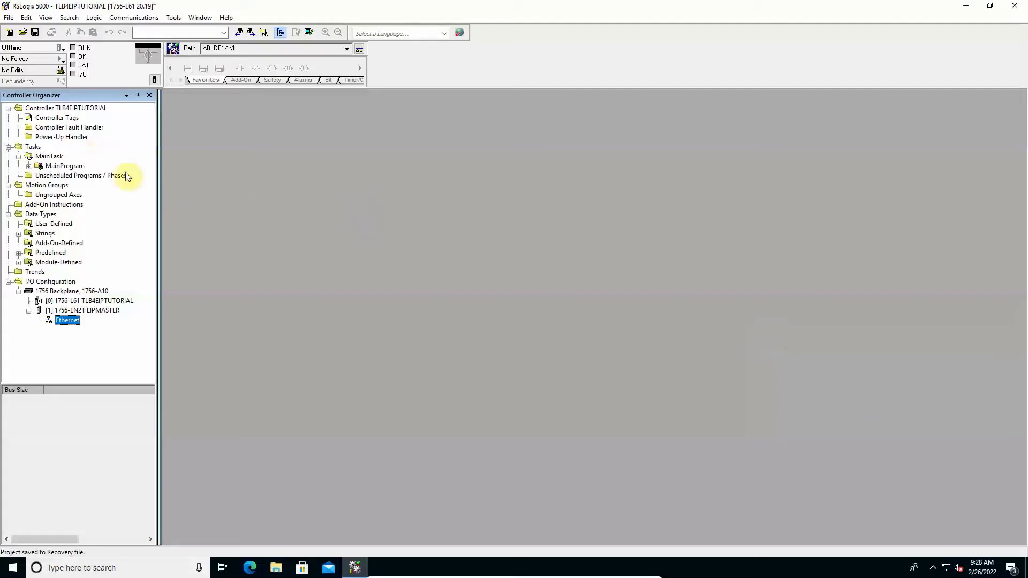
{"action": "mouse_move", "coordinate": [65, 166]}
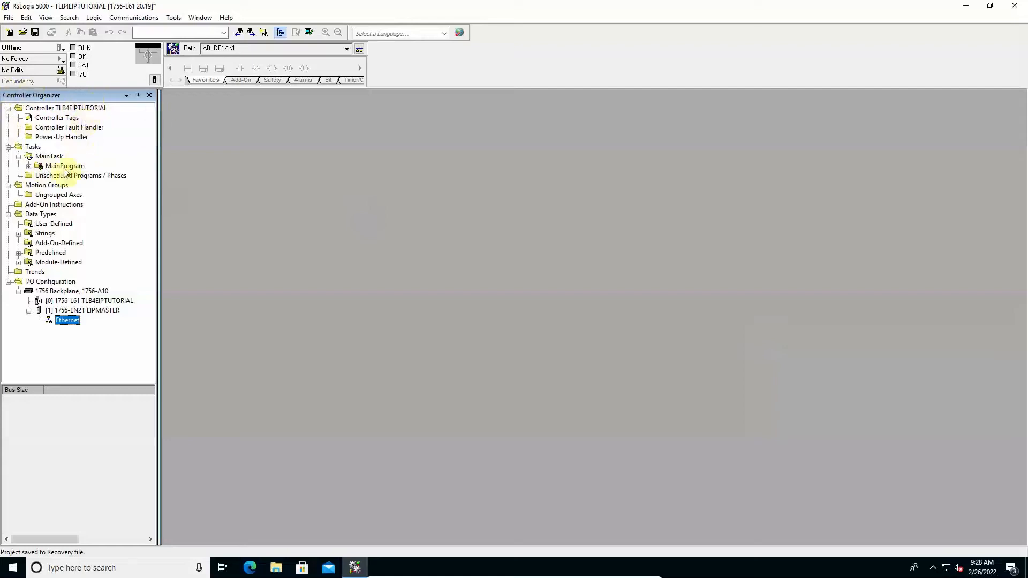
{"action": "mouse_move", "coordinate": [51, 281]}
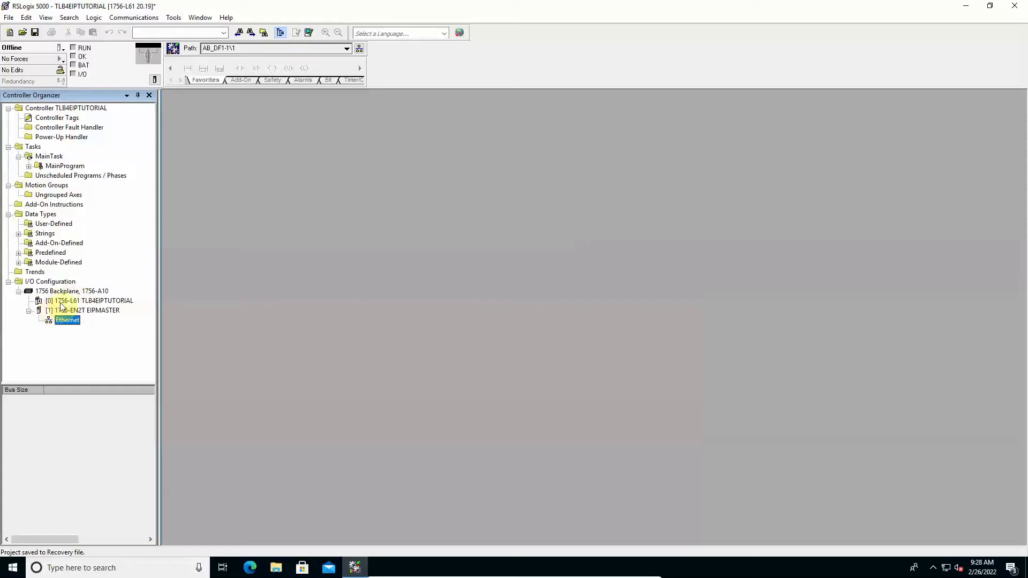
{"action": "mouse_move", "coordinate": [68, 305]}
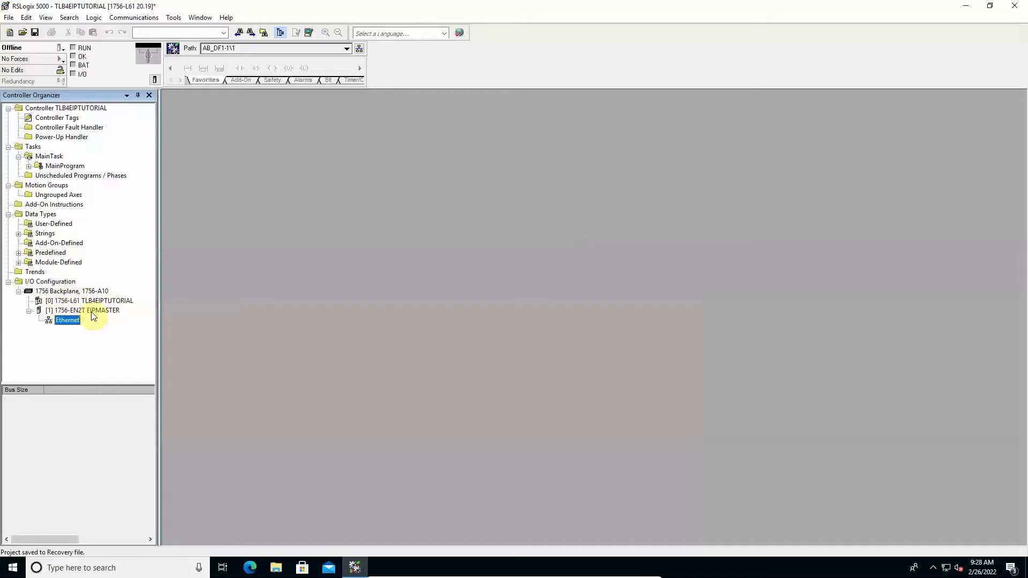
{"action": "mouse_move", "coordinate": [789, 315]}
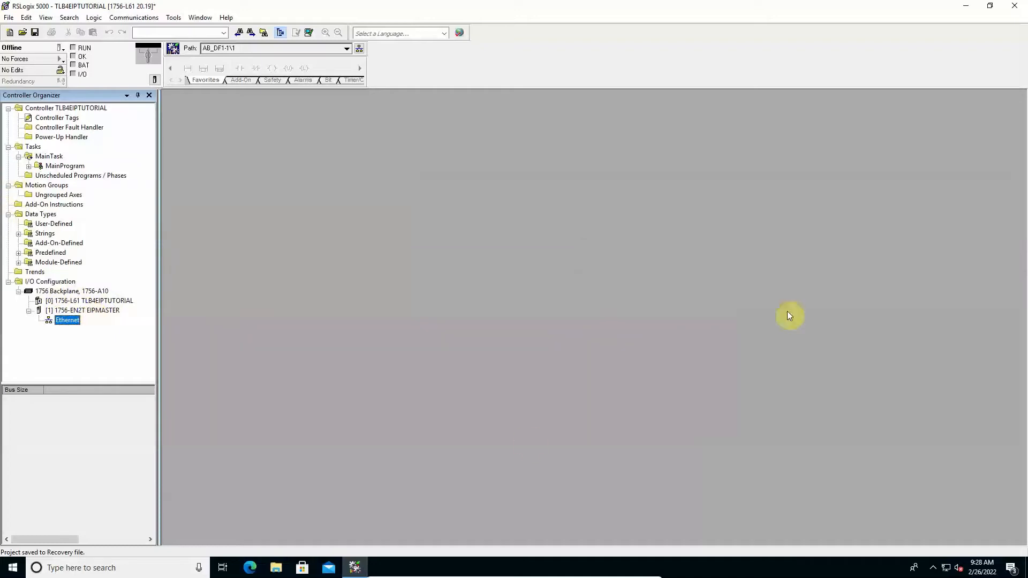
{"action": "mouse_move", "coordinate": [62, 348]}
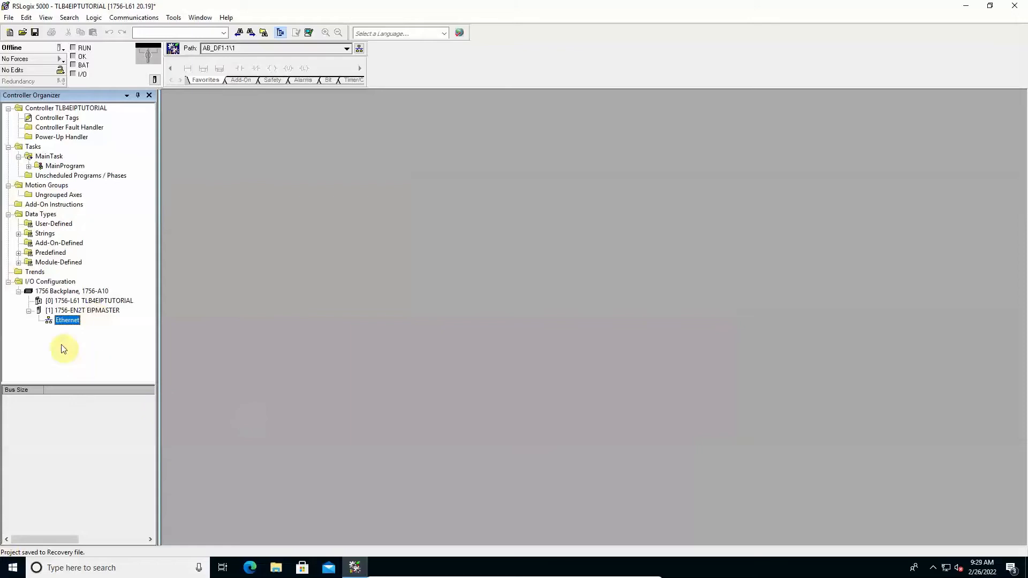
Step: Add a new module under the Ethernet network, searching 'GE' and creating the Generic Ethernet Module
{"action": "right_click", "coordinate": [67, 320]}
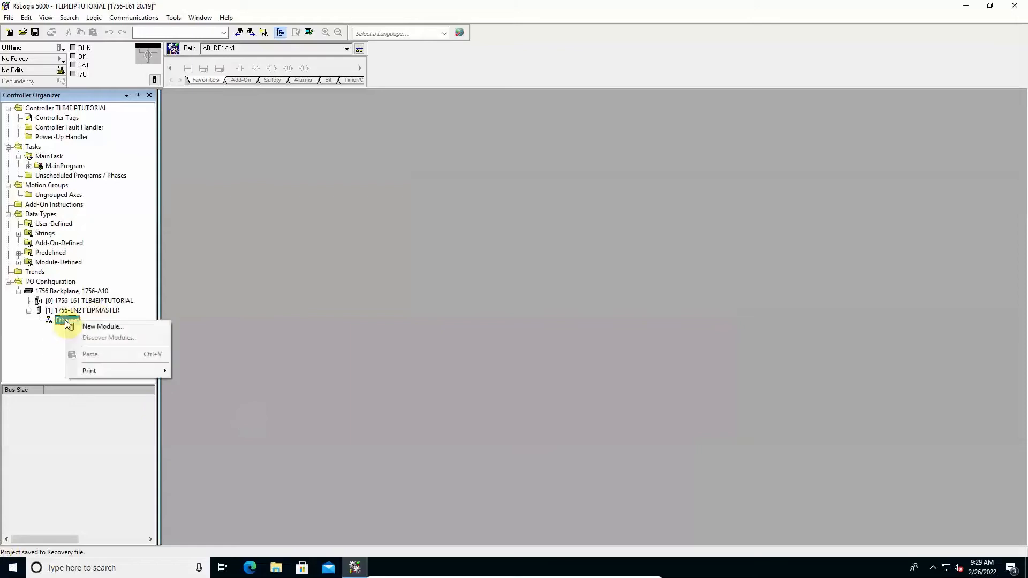
{"action": "mouse_move", "coordinate": [102, 327]}
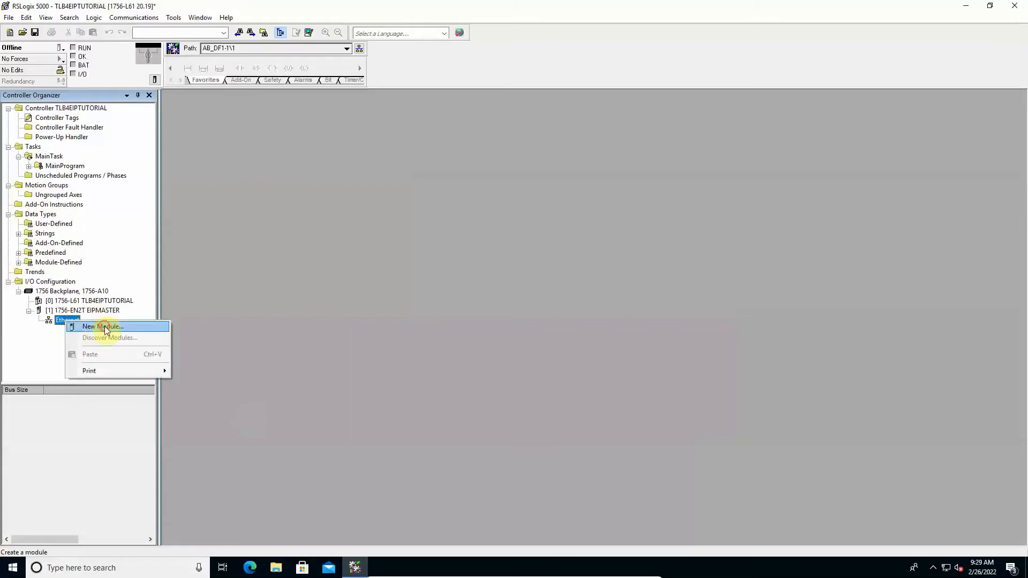
{"action": "left_click", "coordinate": [102, 327]}
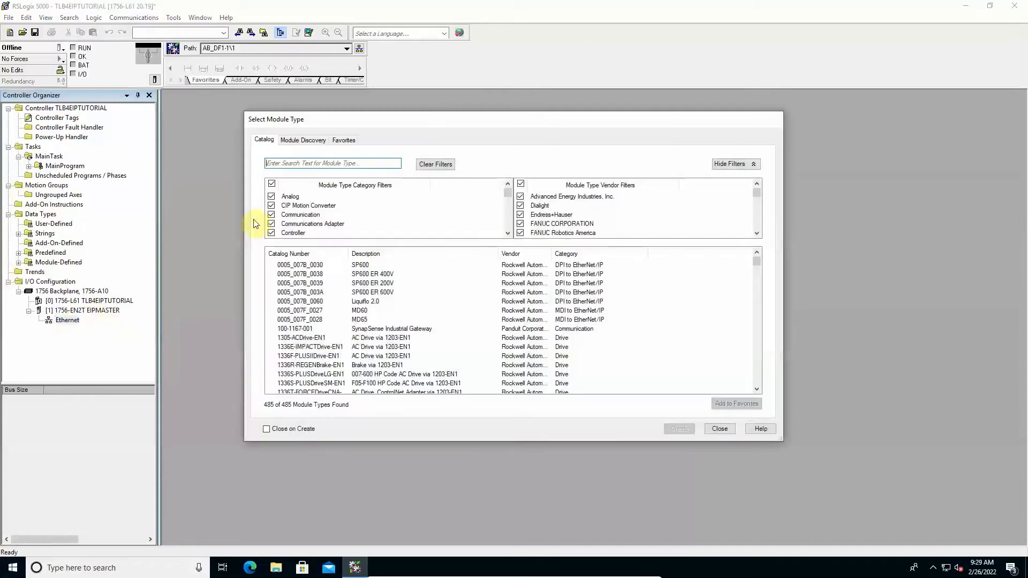
{"action": "mouse_move", "coordinate": [291, 152]}
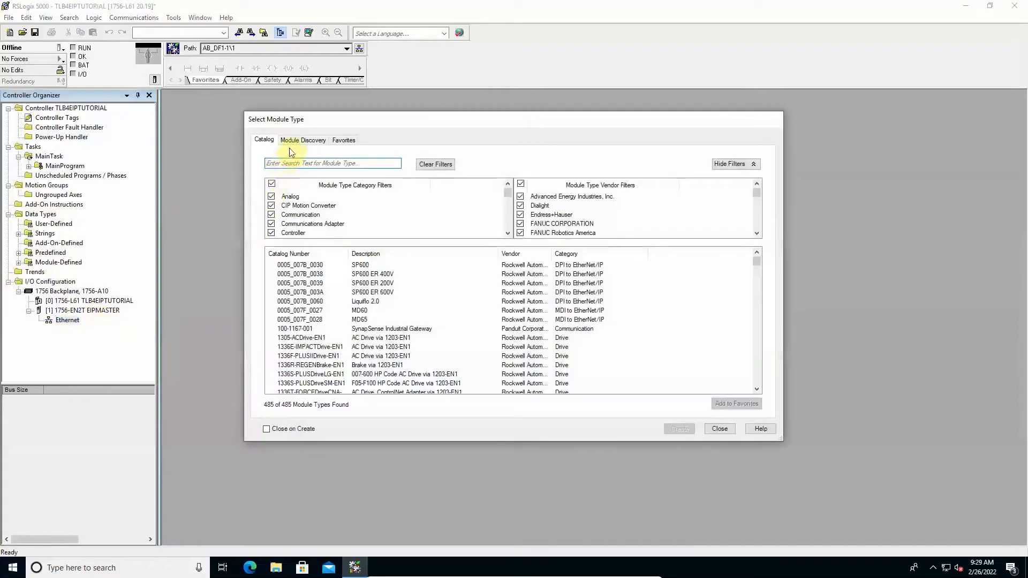
{"action": "left_click", "coordinate": [330, 163]}
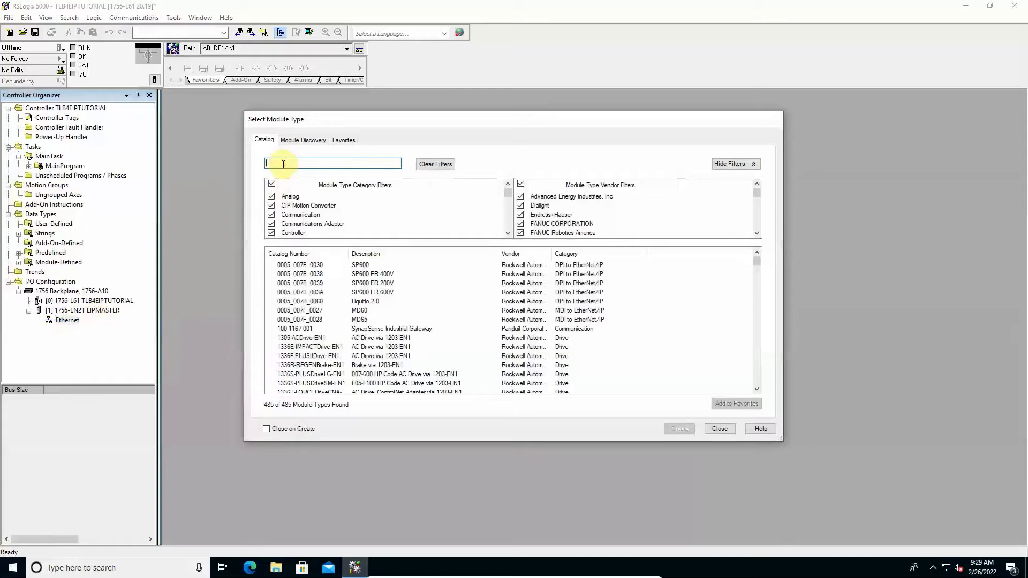
{"action": "type", "text": "GENERIC"}
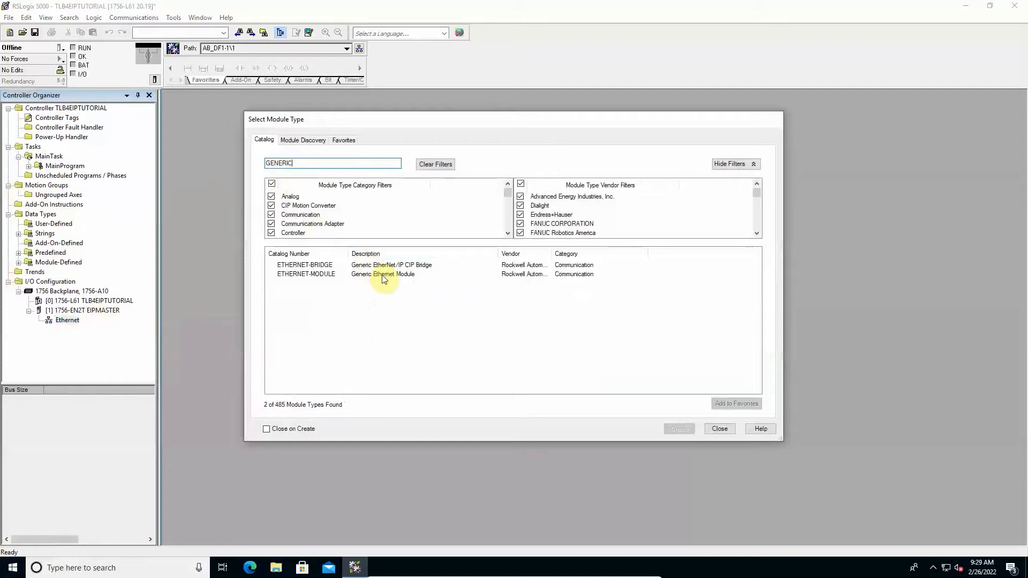
{"action": "left_click", "coordinate": [382, 274]}
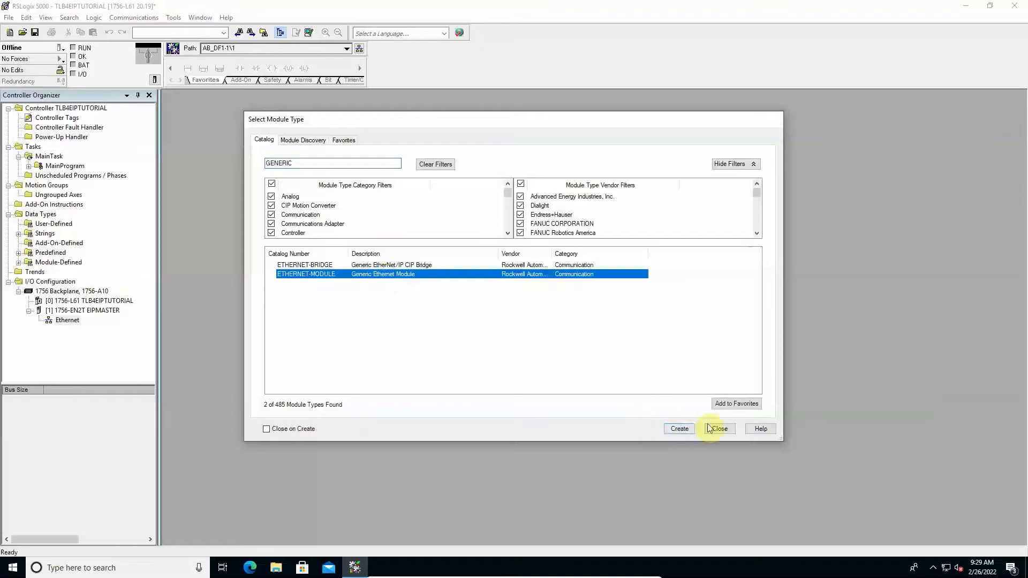
{"action": "left_click", "coordinate": [679, 428]}
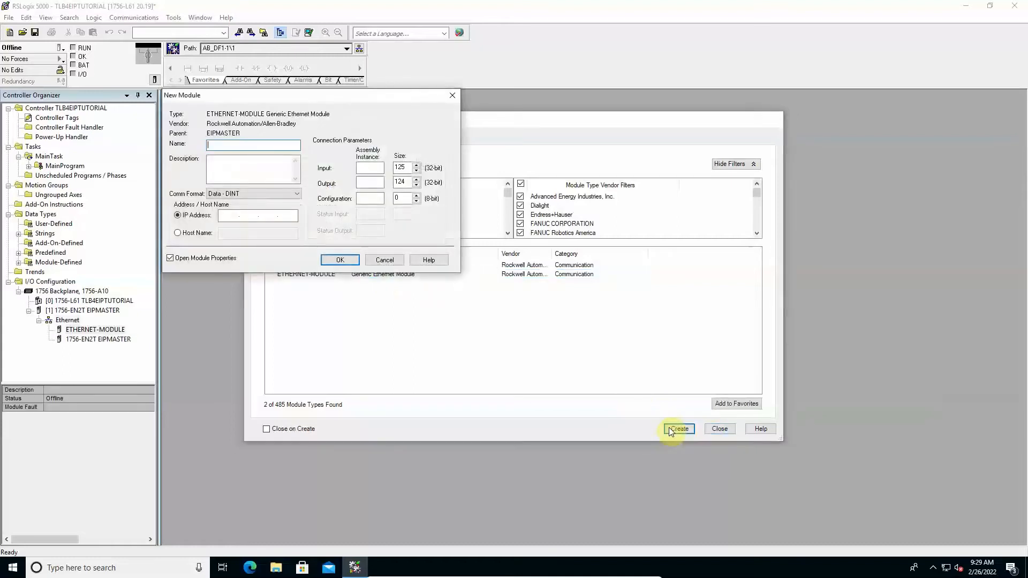
{"action": "mouse_move", "coordinate": [656, 430]}
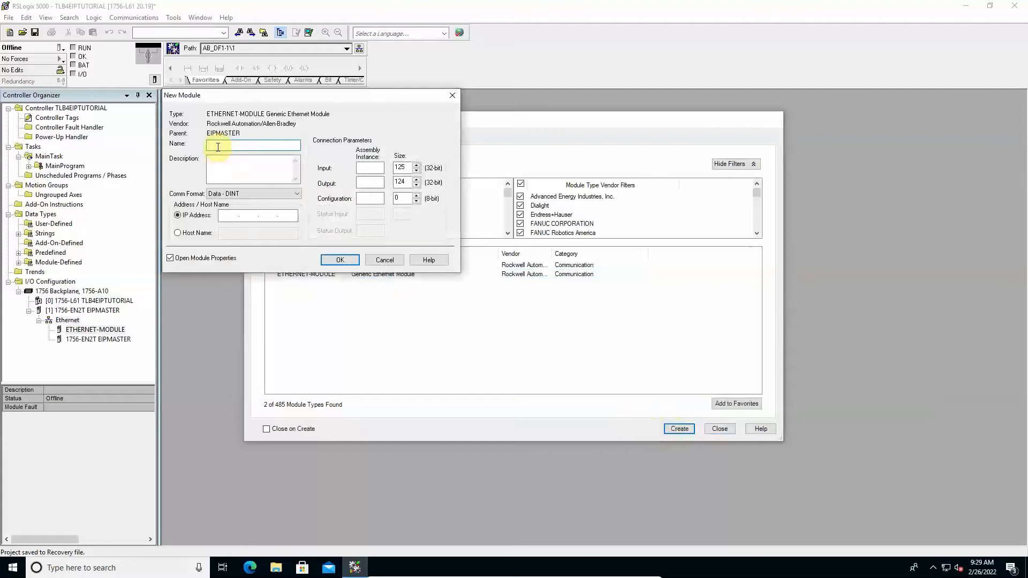
Step: Name the module SCALE1, set IP address 192.168.1.170 and comm format Data - SINT
{"action": "type", "text": "scale"}
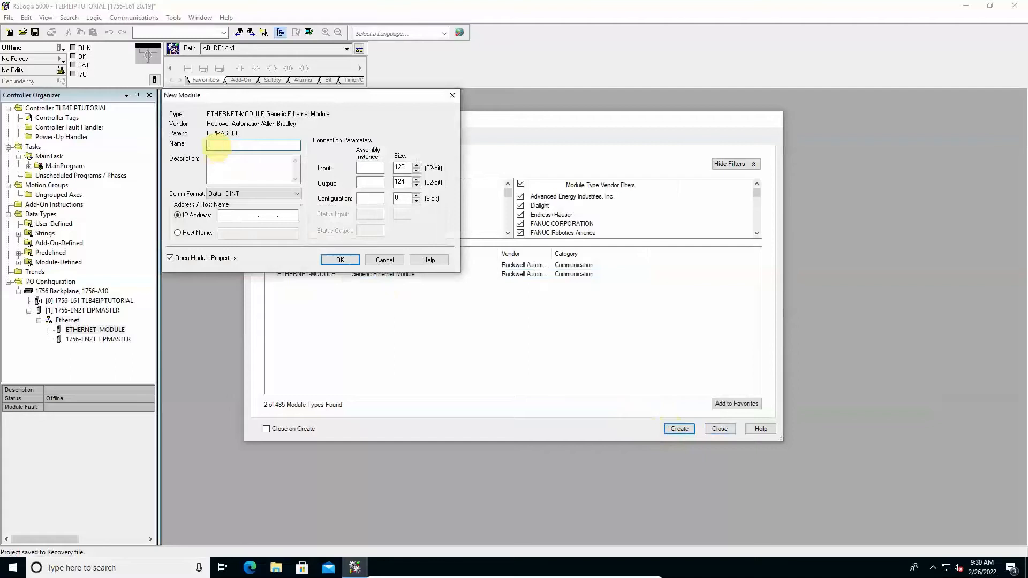
{"action": "type", "text": "SCALE1"}
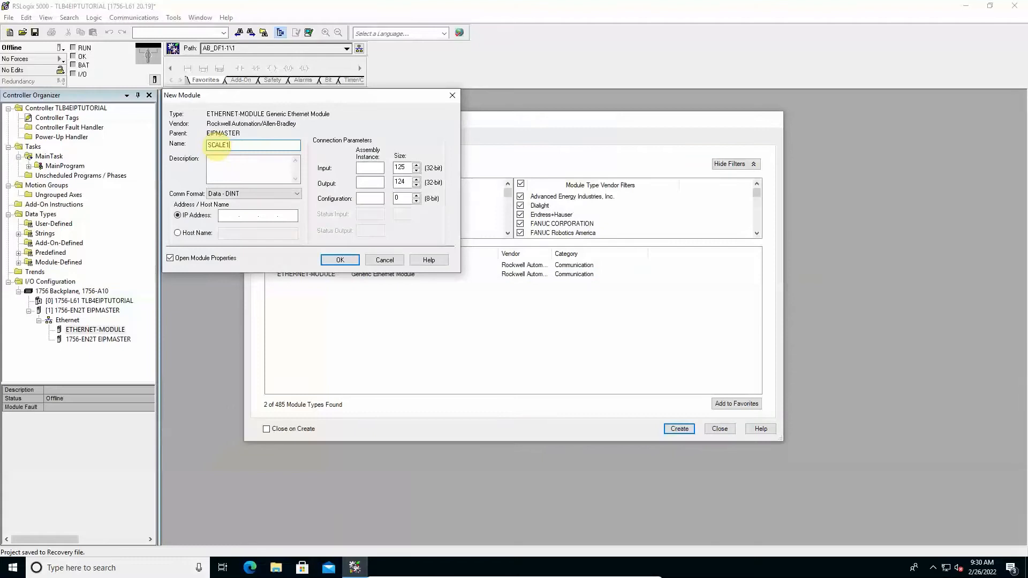
{"action": "left_click", "coordinate": [257, 215]}
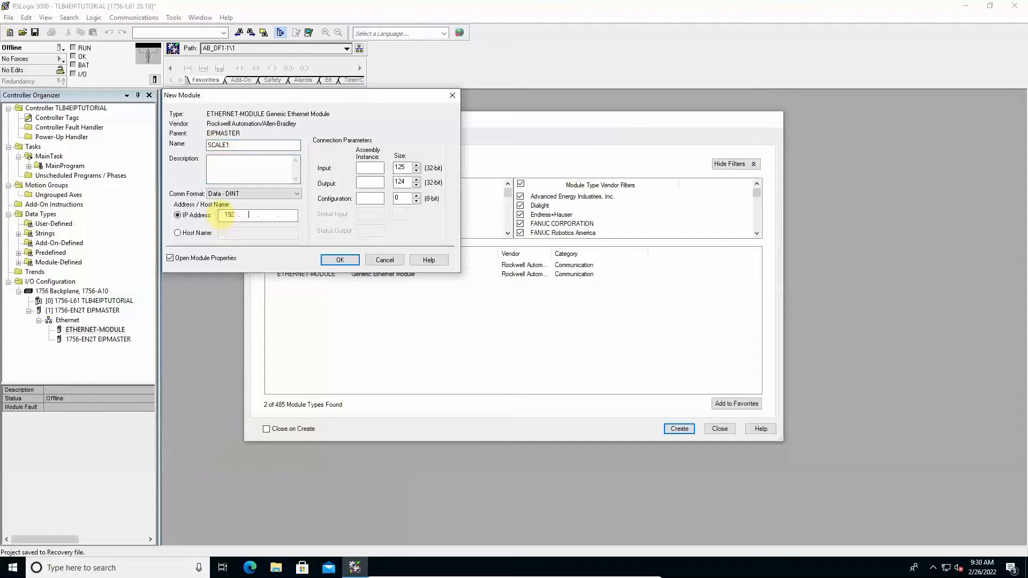
{"action": "type", "text": "168"}
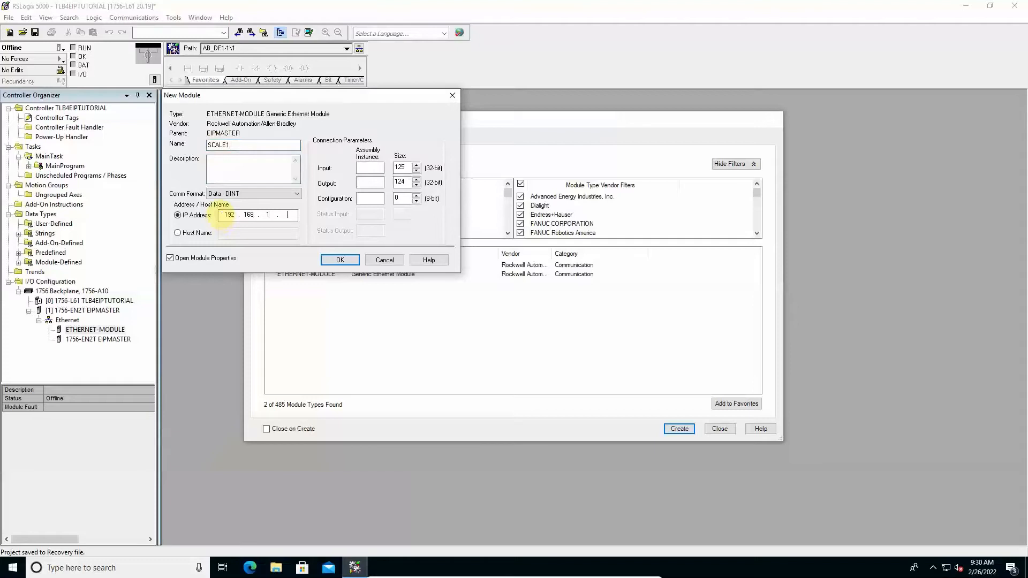
{"action": "type", "text": "170"}
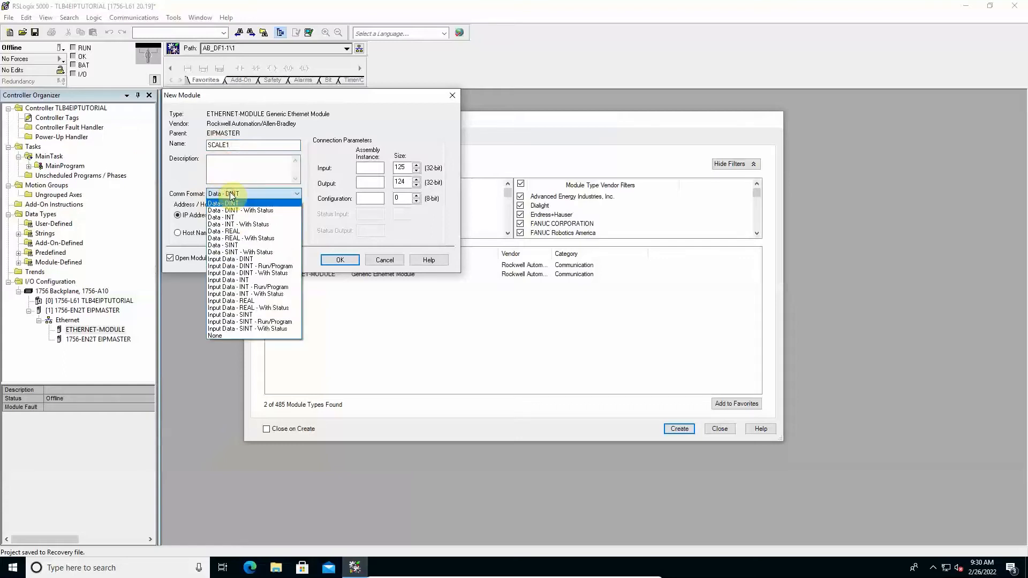
{"action": "mouse_move", "coordinate": [233, 232]}
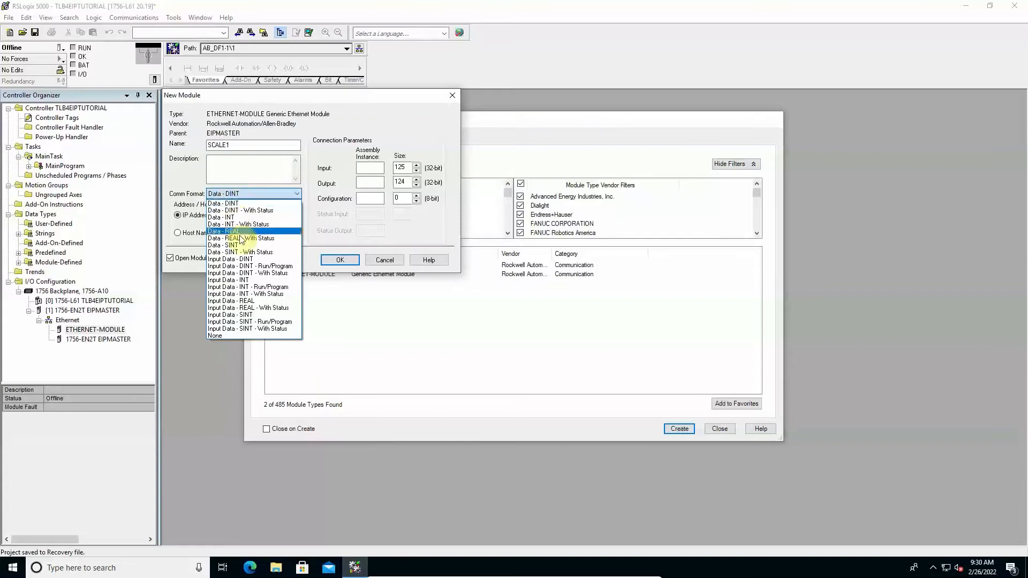
{"action": "left_click", "coordinate": [222, 244]}
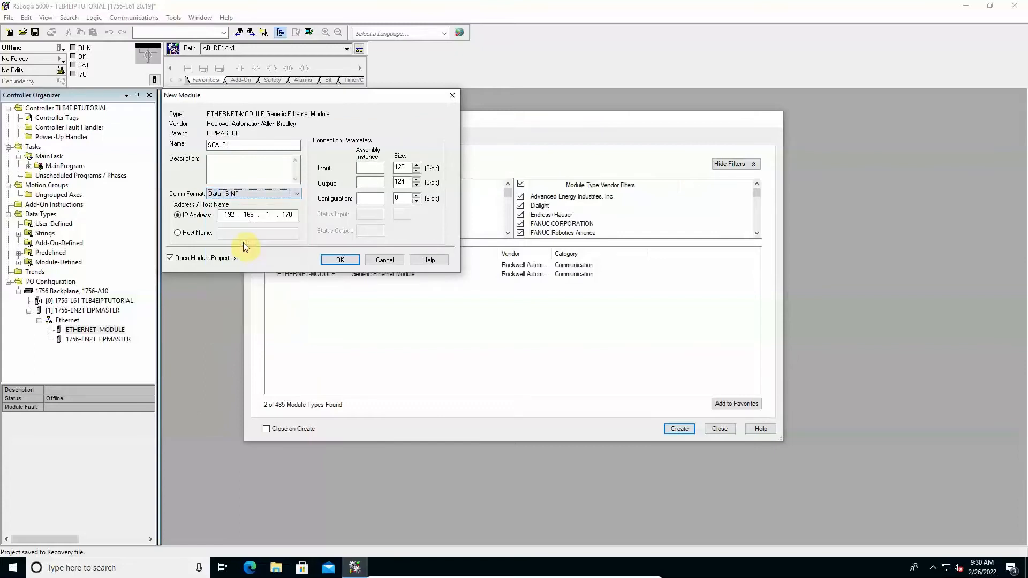
{"action": "mouse_move", "coordinate": [251, 228]}
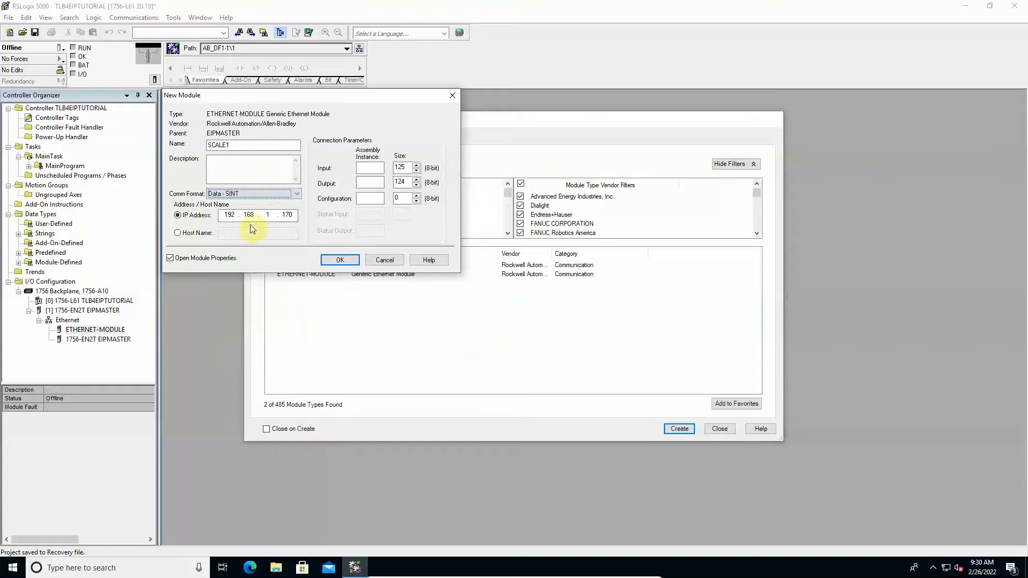
{"action": "mouse_move", "coordinate": [458, 172]}
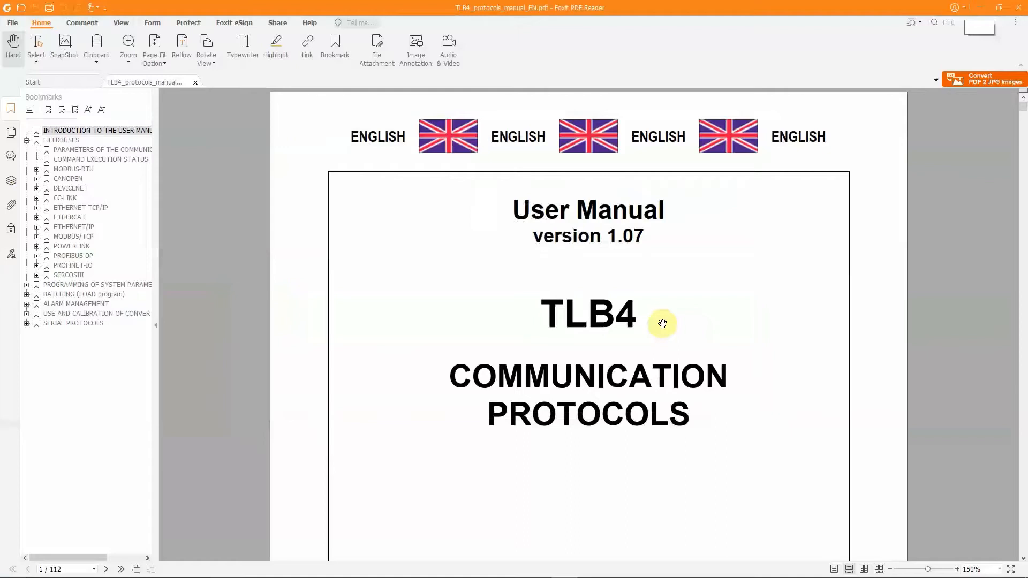
{"action": "mouse_move", "coordinate": [11, 230]}
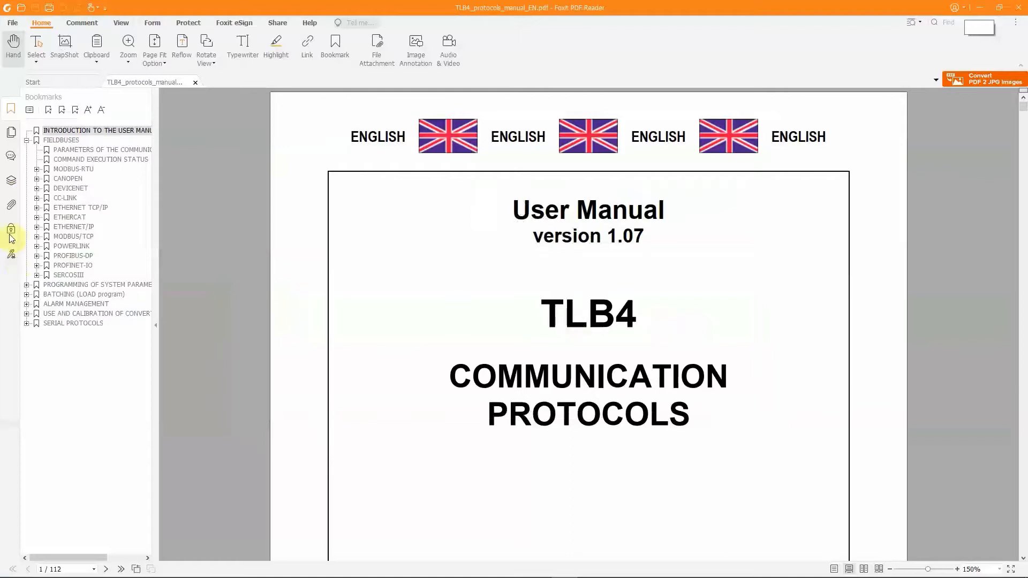
Step: Check the manual's ETHERNET/IP section, then return to the module connection settings
{"action": "left_click", "coordinate": [77, 226]}
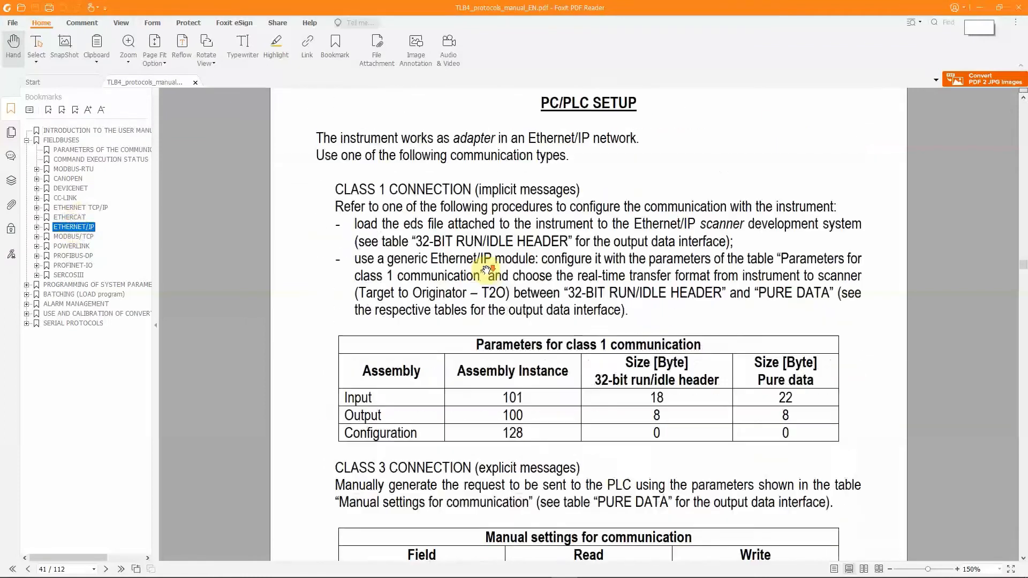
{"action": "scroll", "scroll_direction": "down", "scroll_amount": 3}
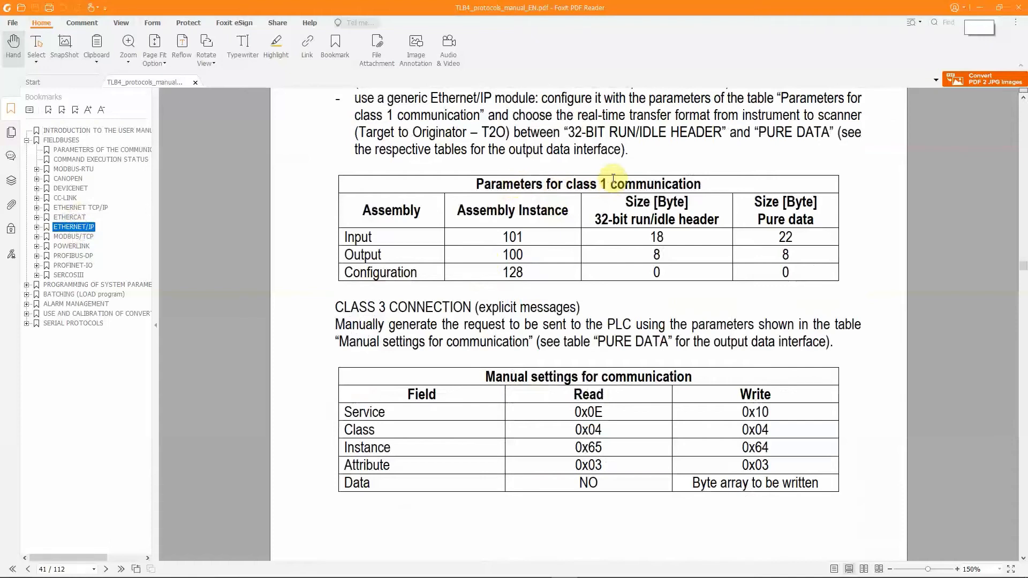
{"action": "mouse_move", "coordinate": [485, 234]}
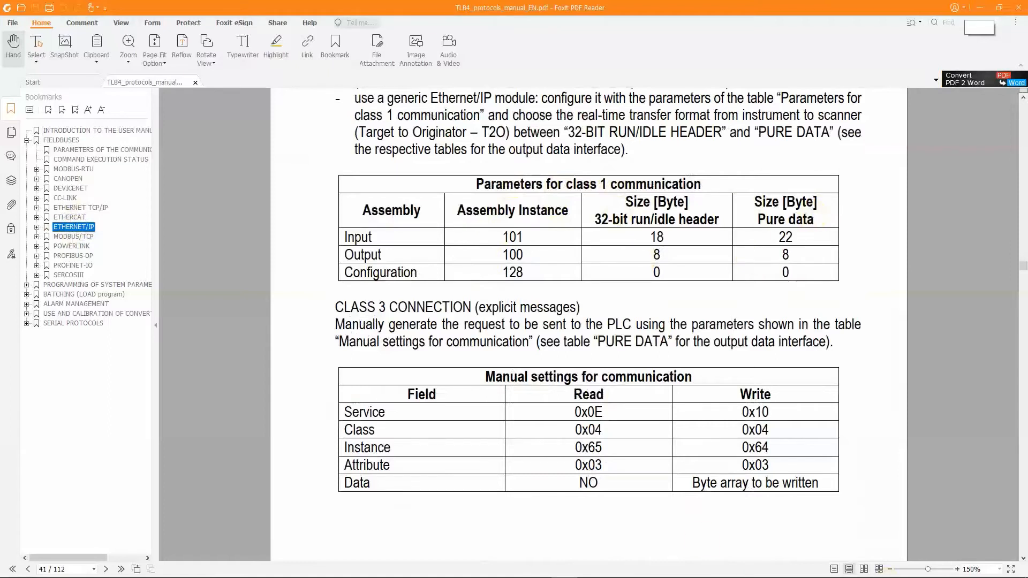
{"action": "left_click", "coordinate": [355, 567]}
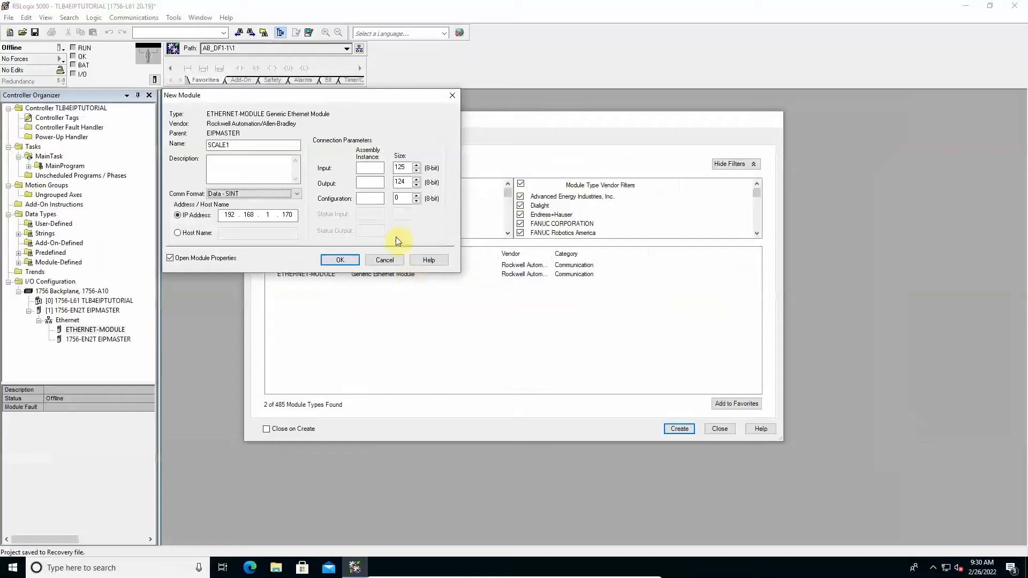
Step: Enter input assembly 101 size 22, output 100 size 8, configuration 128, and confirm the module
{"action": "left_click", "coordinate": [368, 167]}
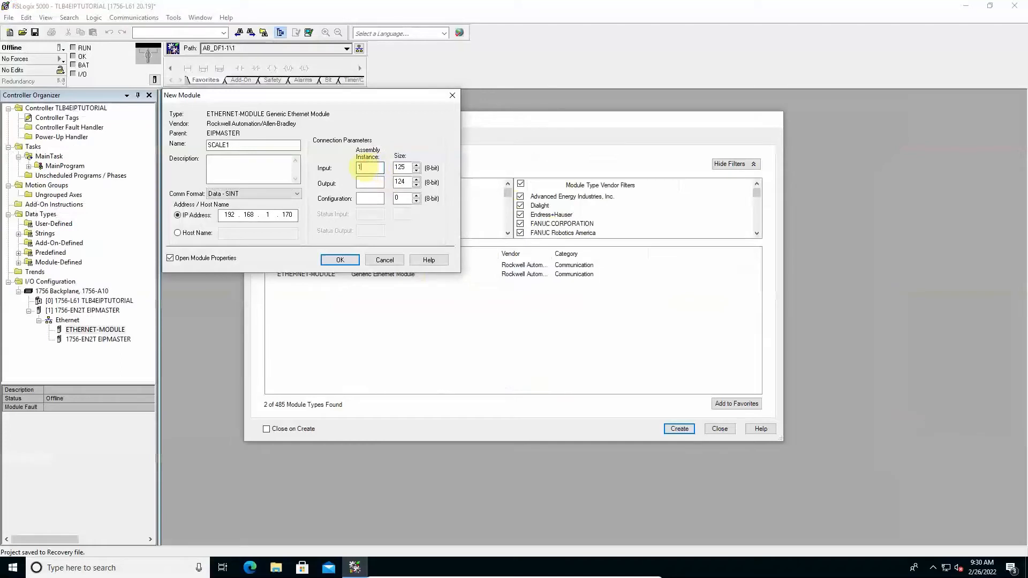
{"action": "type", "text": "101"}
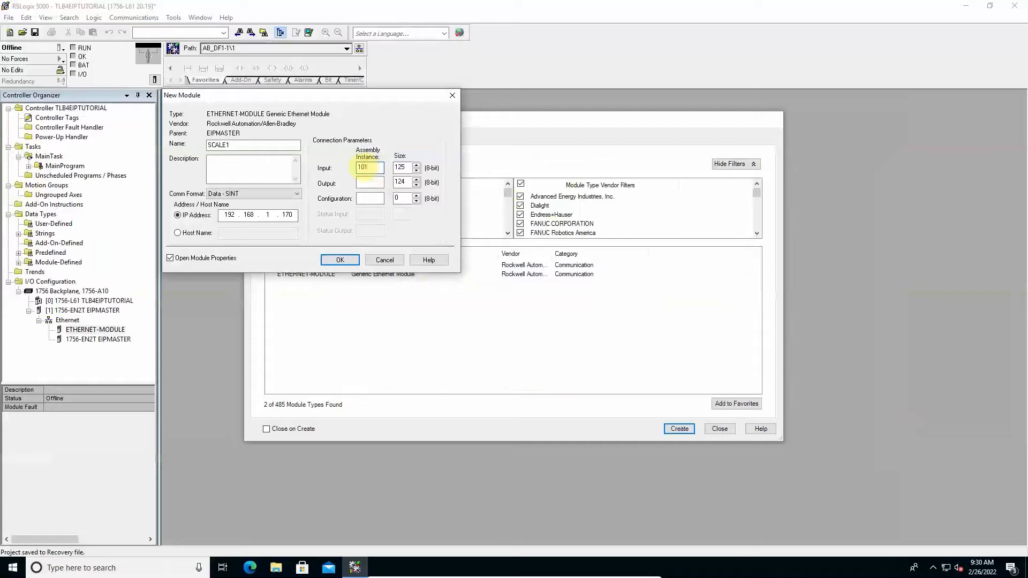
{"action": "triple_click", "coordinate": [402, 167]}
{"action": "type", "text": "22"}
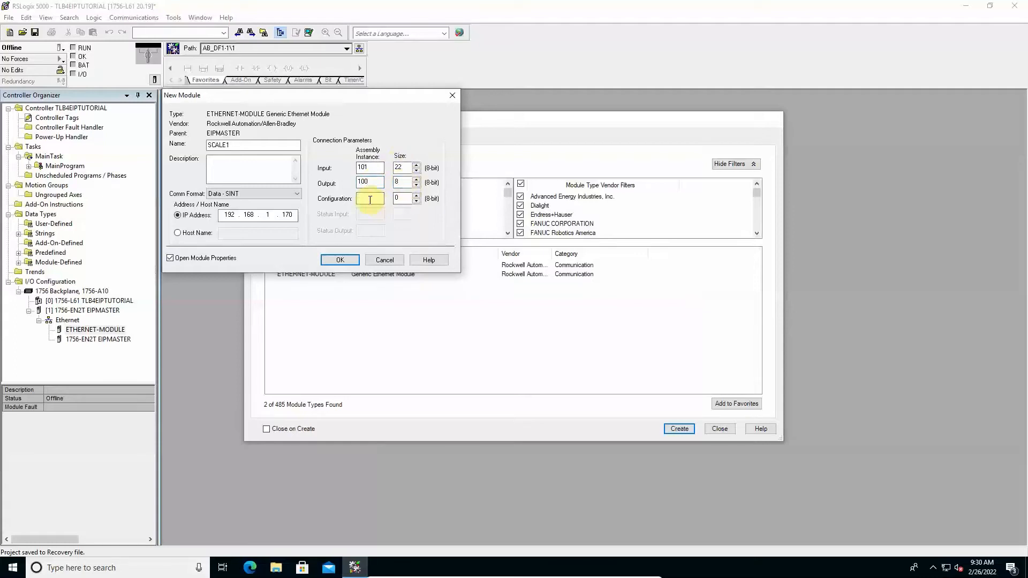
{"action": "type", "text": "128"}
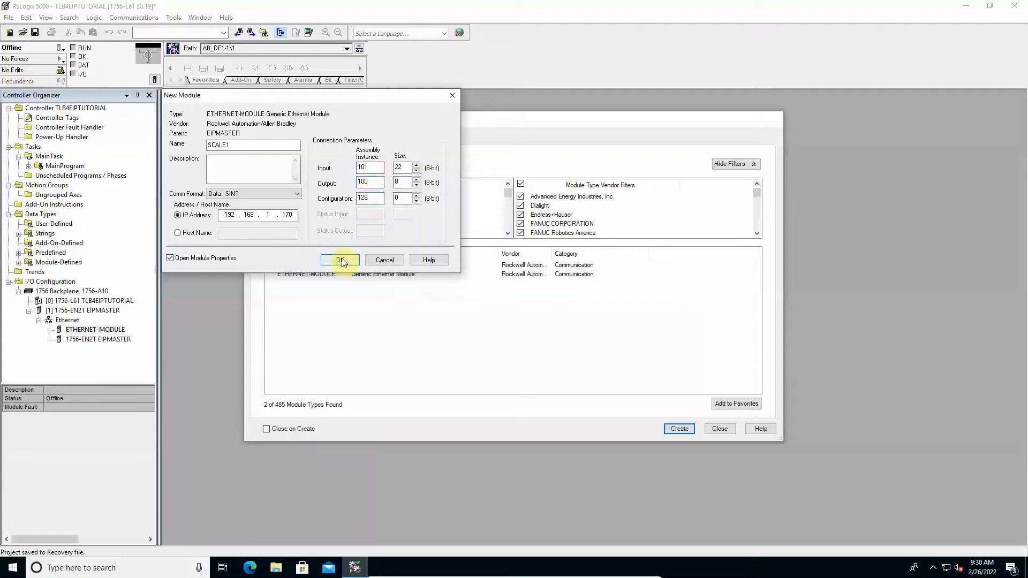
{"action": "left_click", "coordinate": [340, 261]}
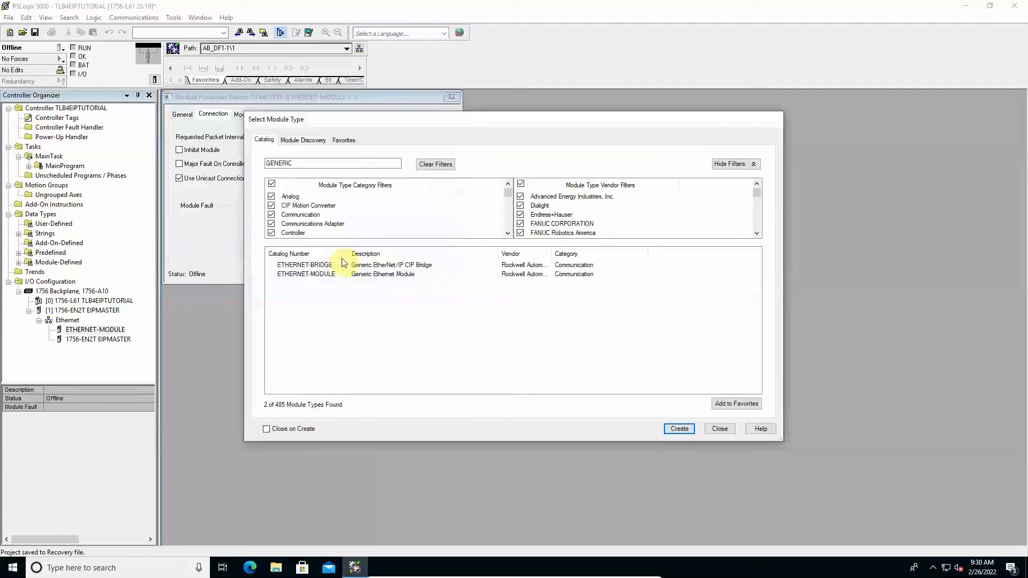
Step: Close the module type catalog and go online with the controller via Communications
{"action": "left_click", "coordinate": [678, 428]}
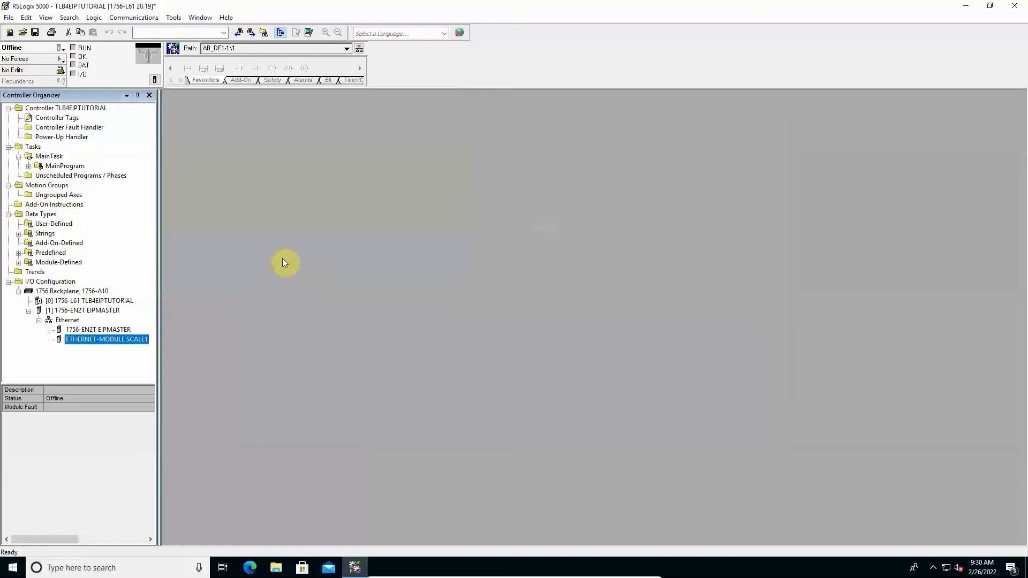
{"action": "mouse_move", "coordinate": [249, 235]}
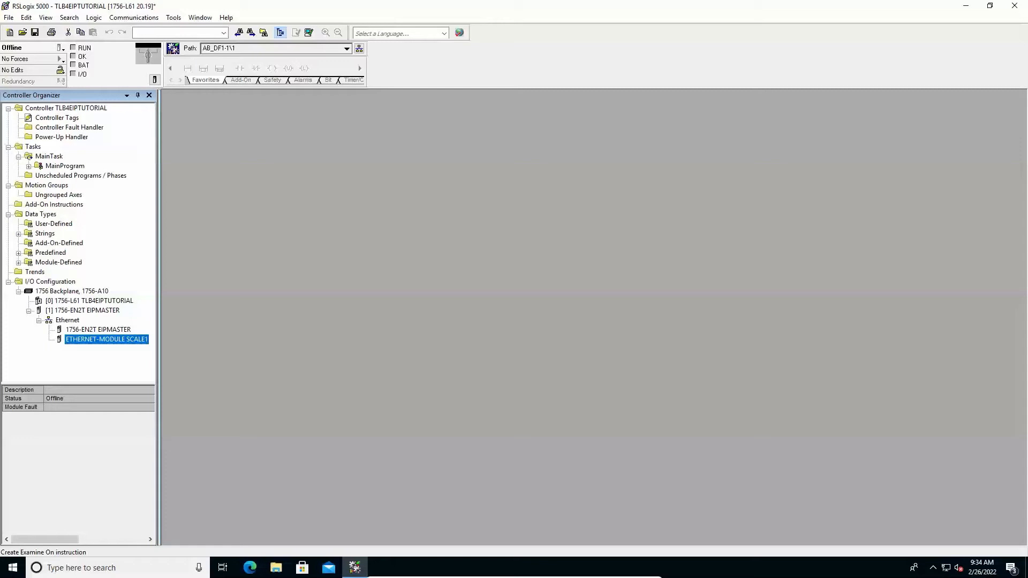
{"action": "left_click", "coordinate": [133, 17]}
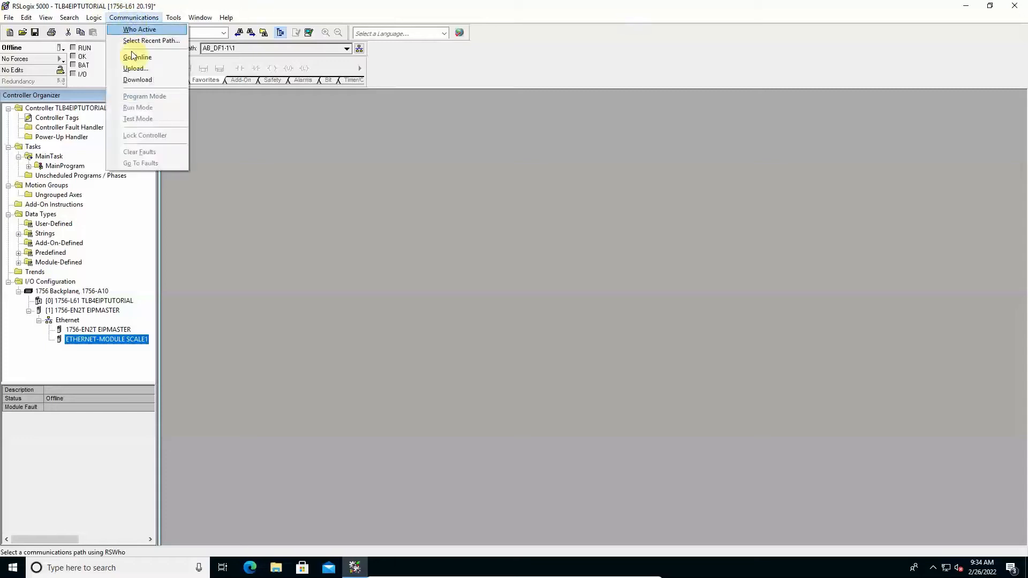
{"action": "left_click", "coordinate": [137, 58]}
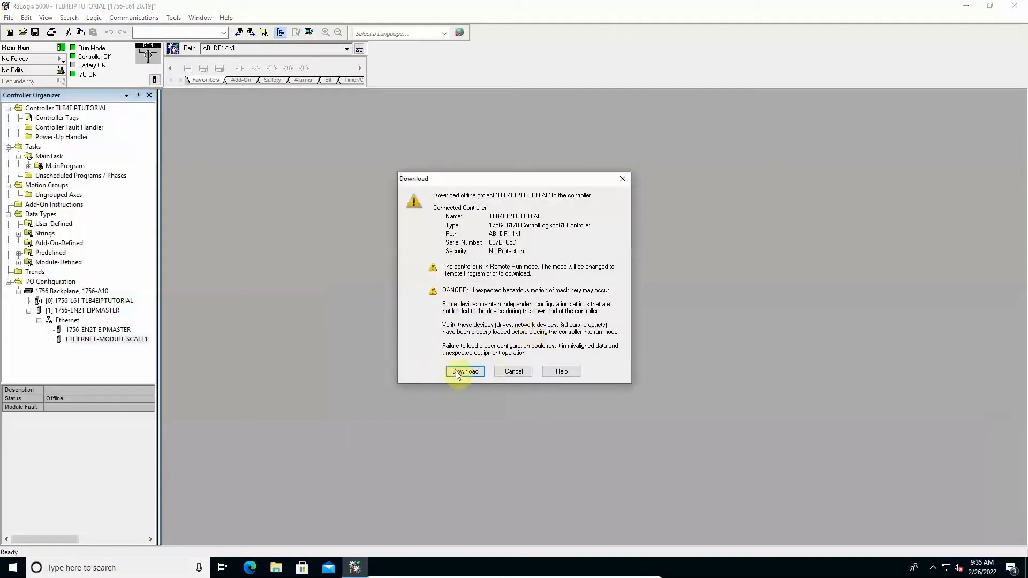
Step: Download the project to the controller from the Download dialog
{"action": "left_click", "coordinate": [465, 371]}
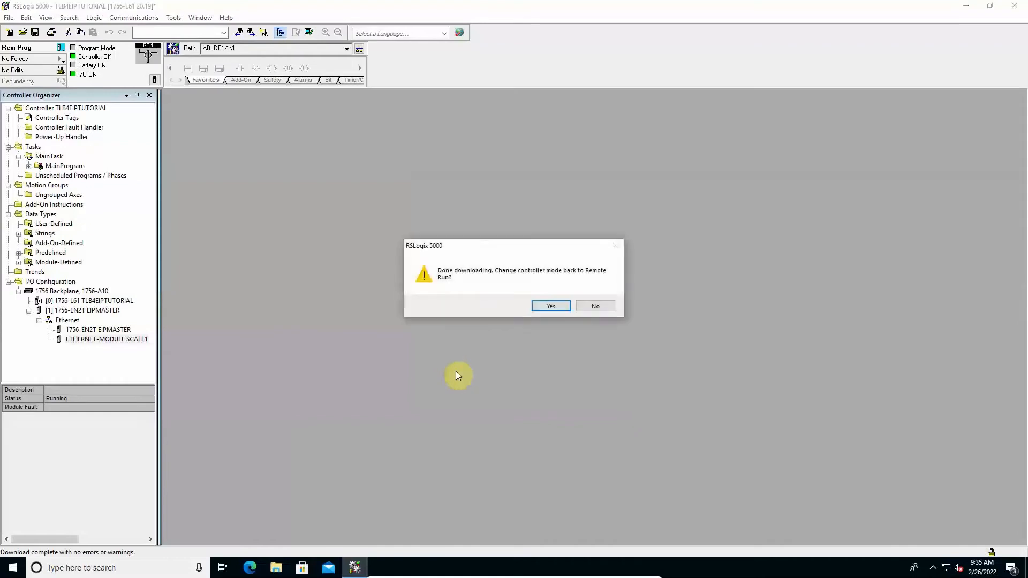
{"action": "mouse_move", "coordinate": [406, 301]}
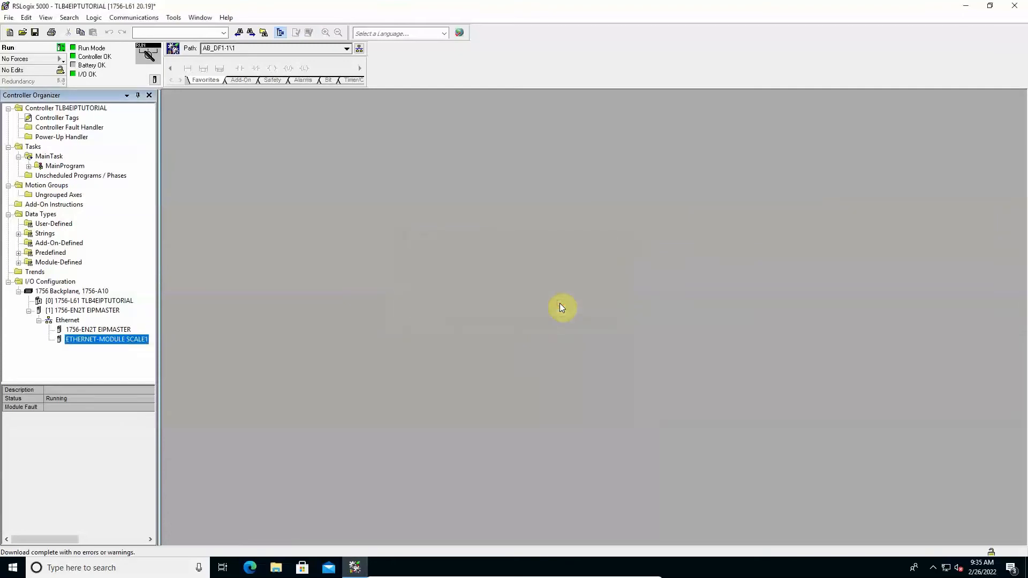
{"action": "mouse_move", "coordinate": [173, 17]}
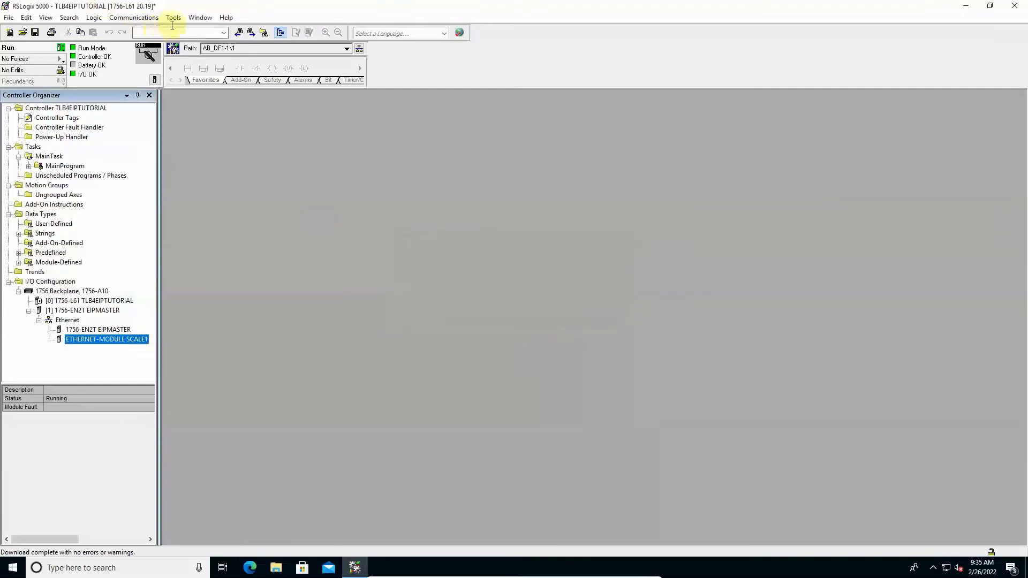
Step: Start monitoring controller tags from the Logic menu
{"action": "left_click", "coordinate": [94, 17]}
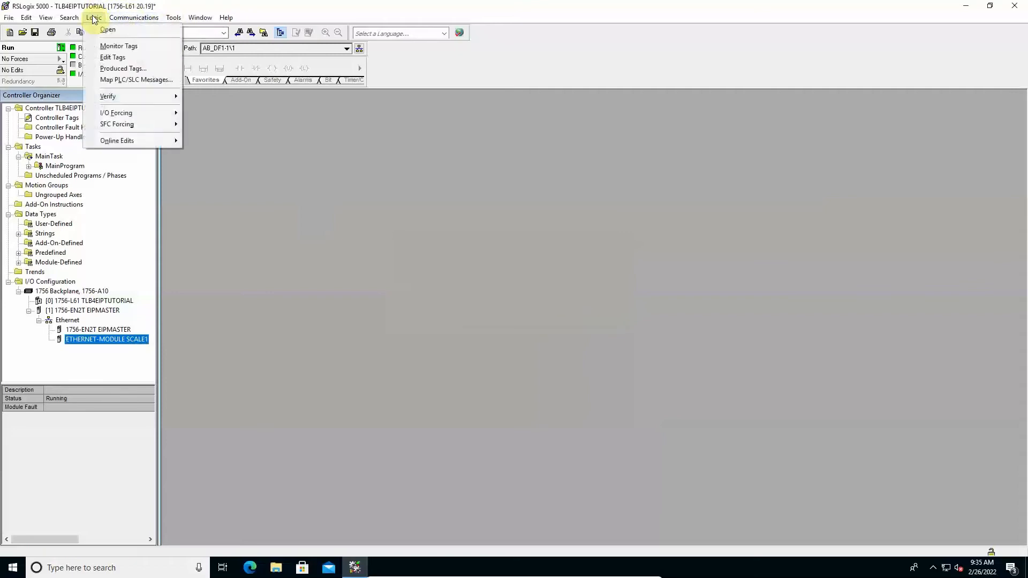
{"action": "mouse_move", "coordinate": [118, 46]}
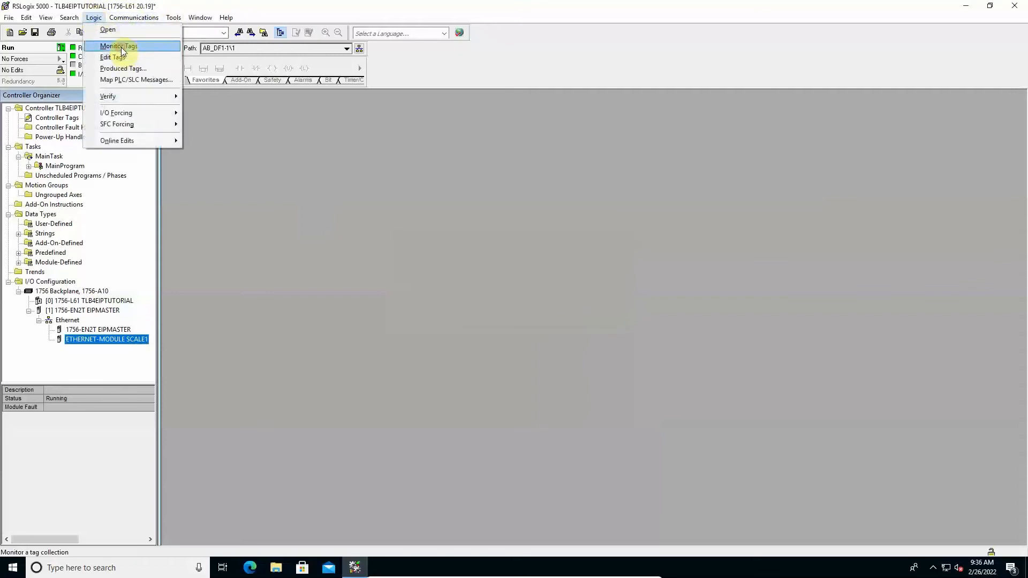
{"action": "left_click", "coordinate": [119, 46]}
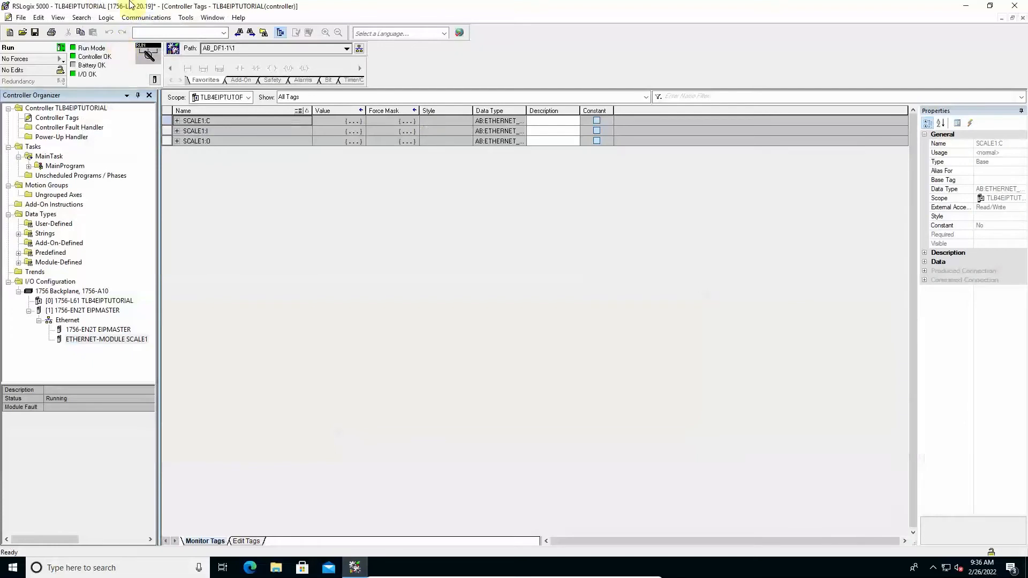
Step: Expand SCALE1:I and SCALE1:O with their Data arrays to show the live bytes
{"action": "left_click", "coordinate": [196, 130]}
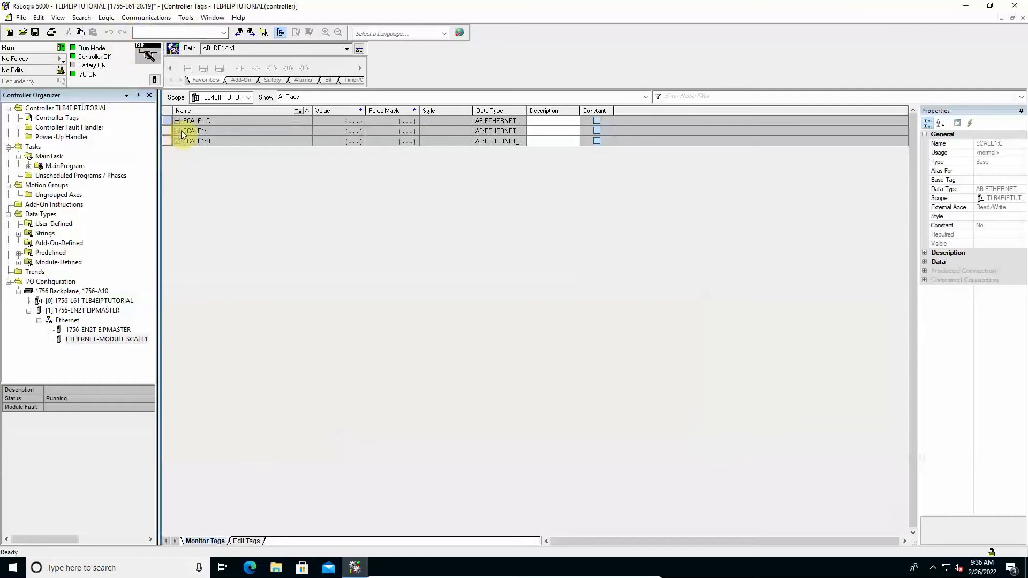
{"action": "left_click", "coordinate": [176, 131]}
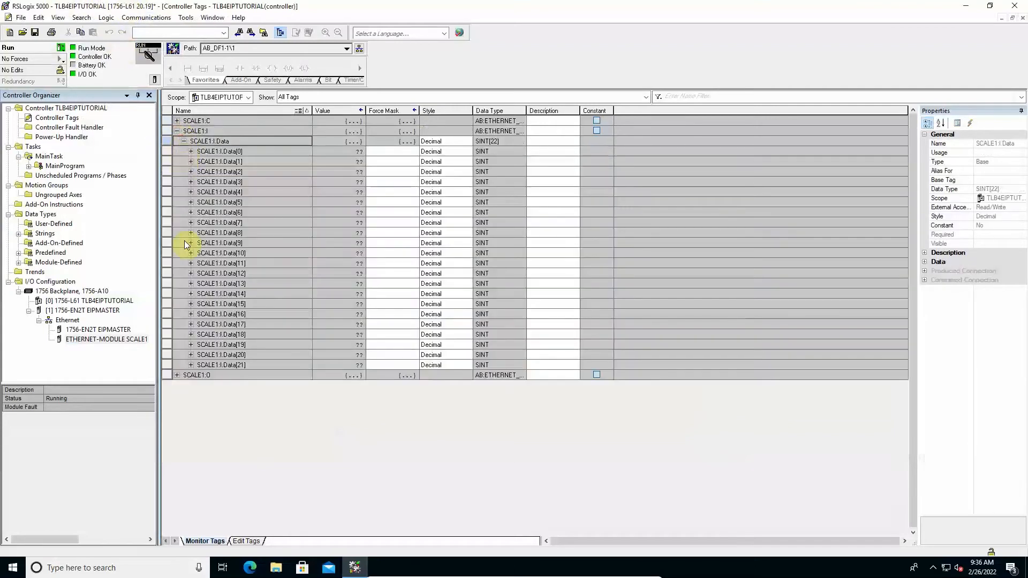
{"action": "left_click", "coordinate": [177, 375]}
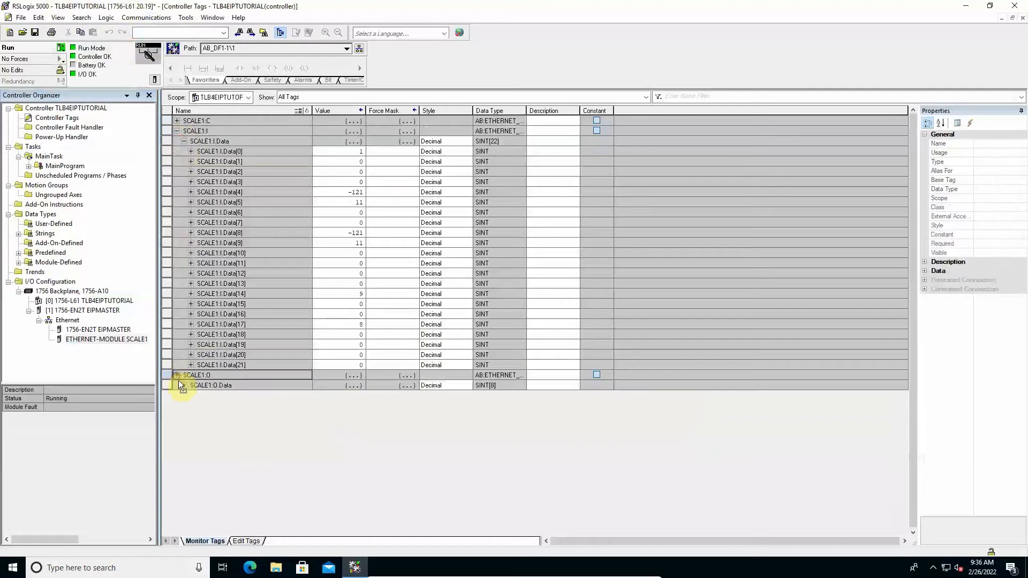
{"action": "left_click", "coordinate": [176, 374]}
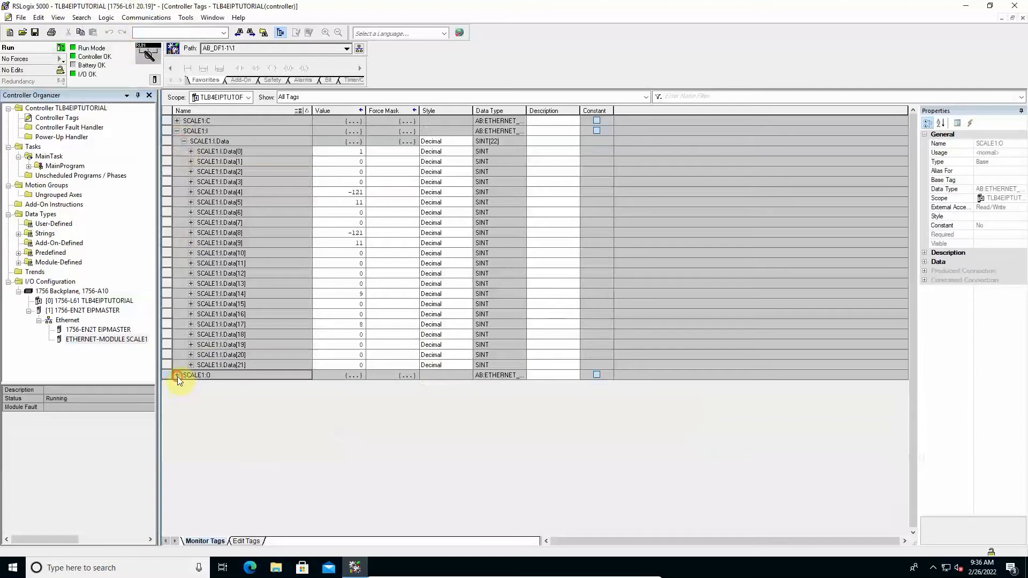
{"action": "left_click", "coordinate": [176, 374]}
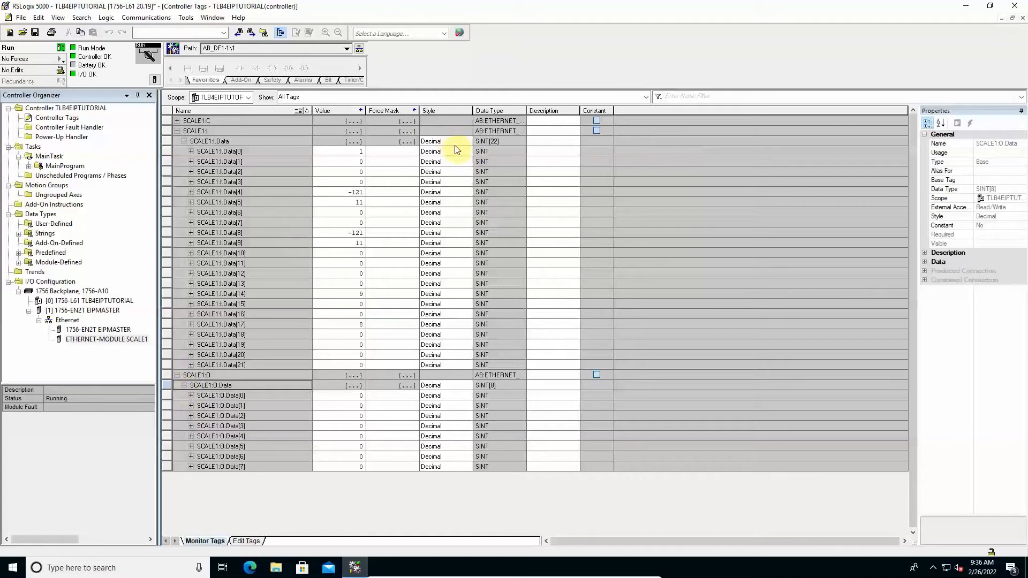
Step: Show SCALE1:I.Data in Hex style and adjust the display style of SCALE1:O.Data
{"action": "left_click", "coordinate": [467, 141]}
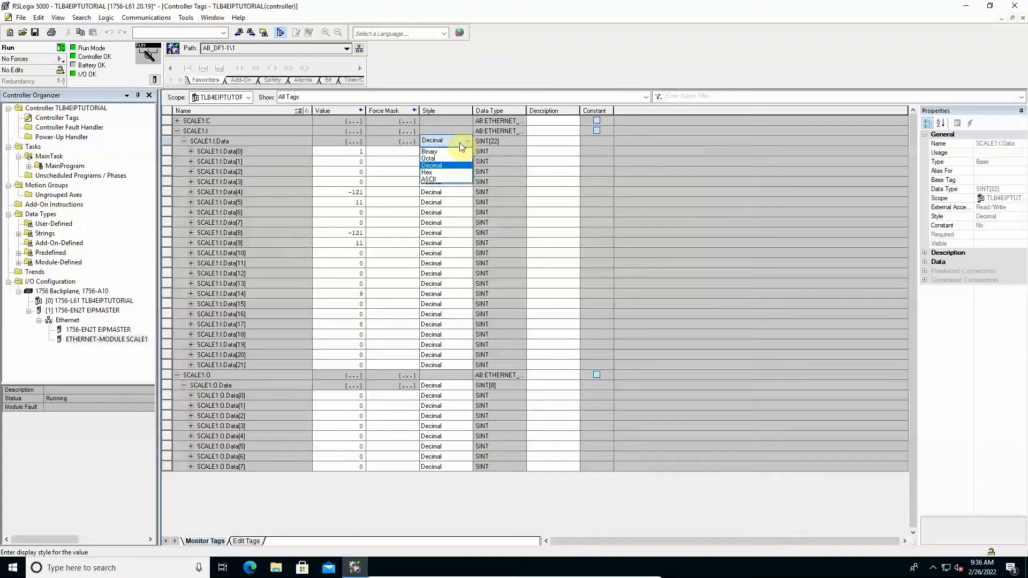
{"action": "left_click", "coordinate": [427, 172]}
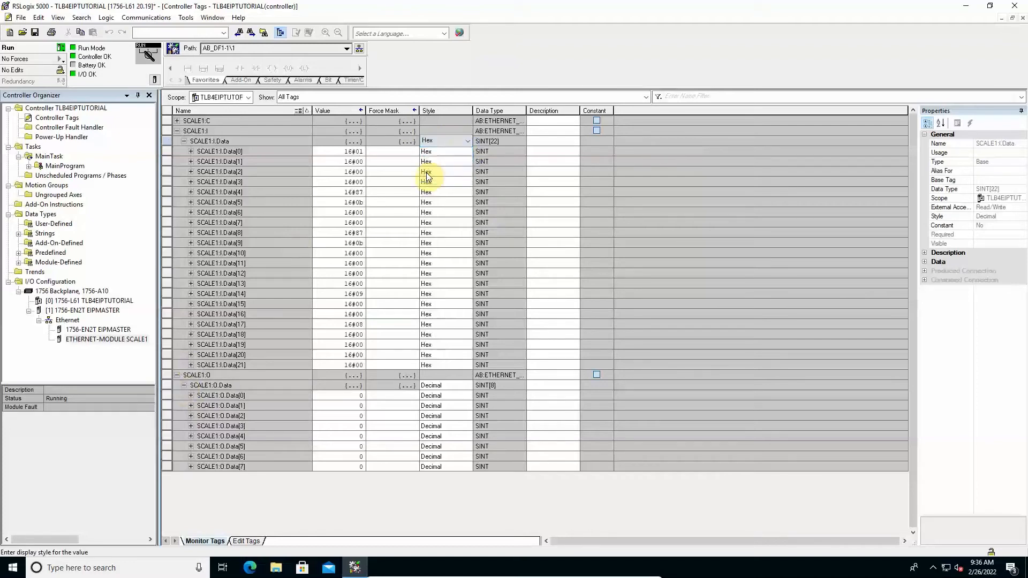
{"action": "left_click", "coordinate": [430, 385]}
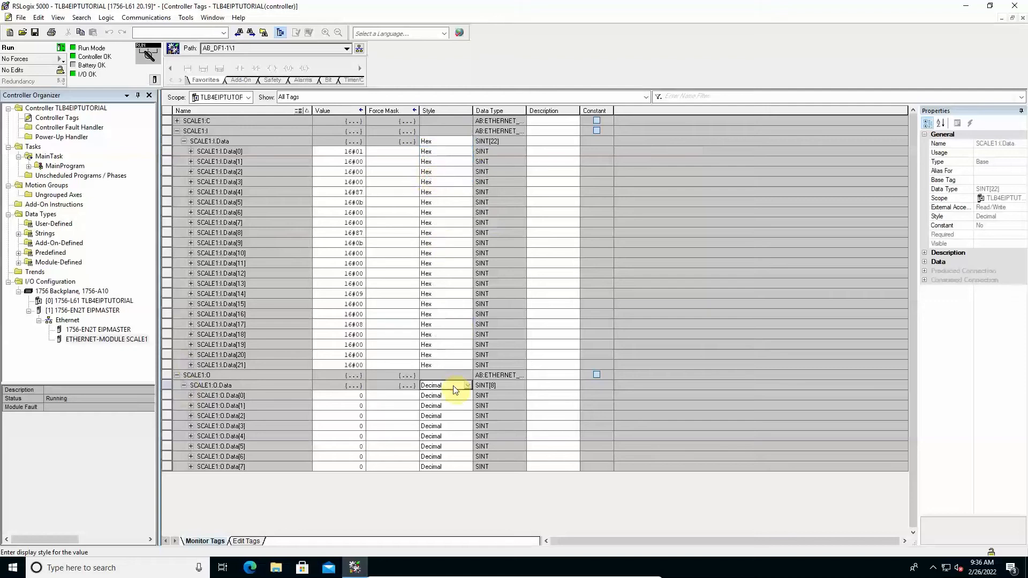
{"action": "left_click", "coordinate": [426, 385]}
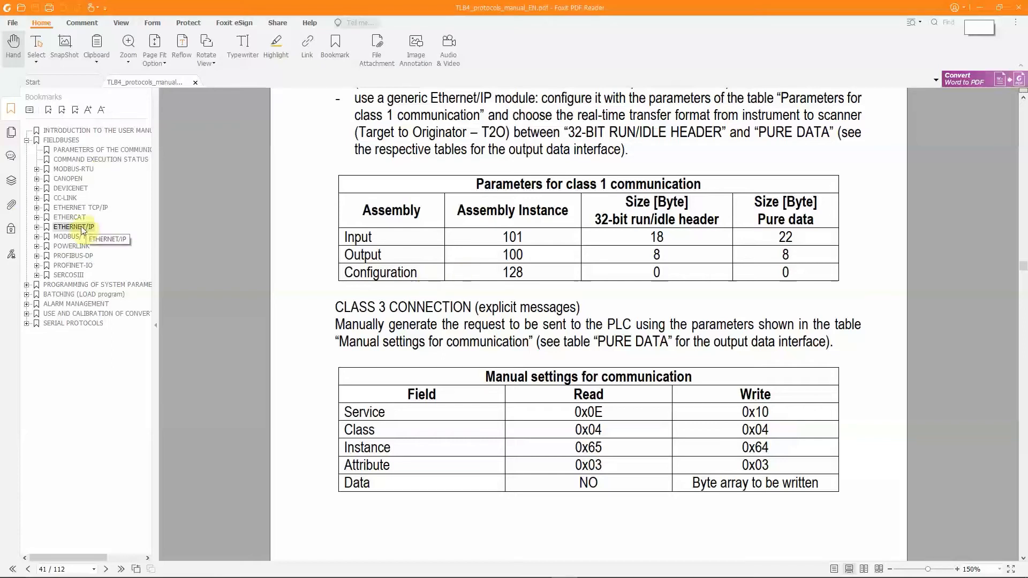
{"action": "mouse_move", "coordinate": [84, 230]}
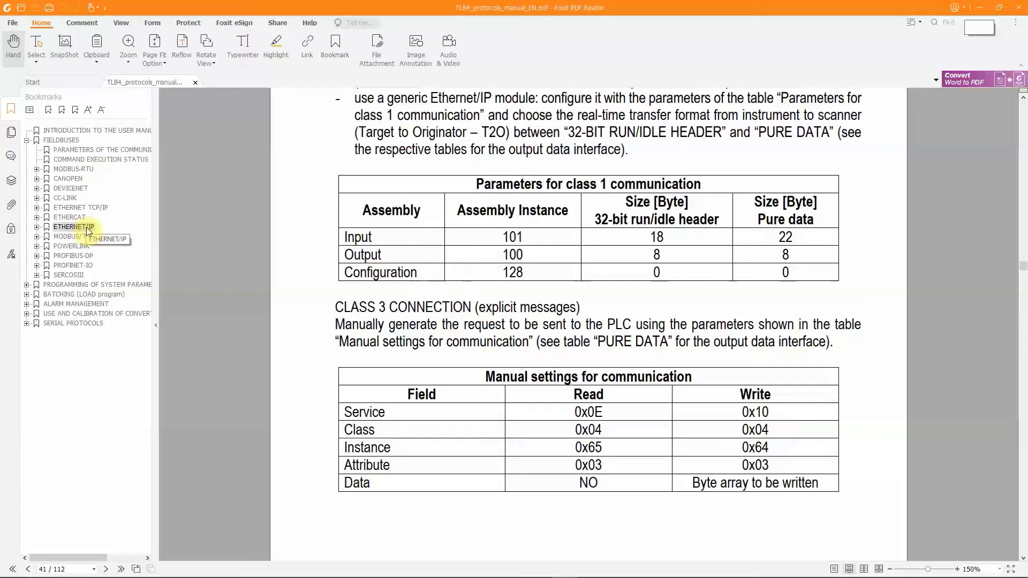
Step: Review the manual's data address table and select SCALE1's gross and net weight input bytes to compare
{"action": "scroll", "scroll_direction": "down", "scroll_amount": 3}
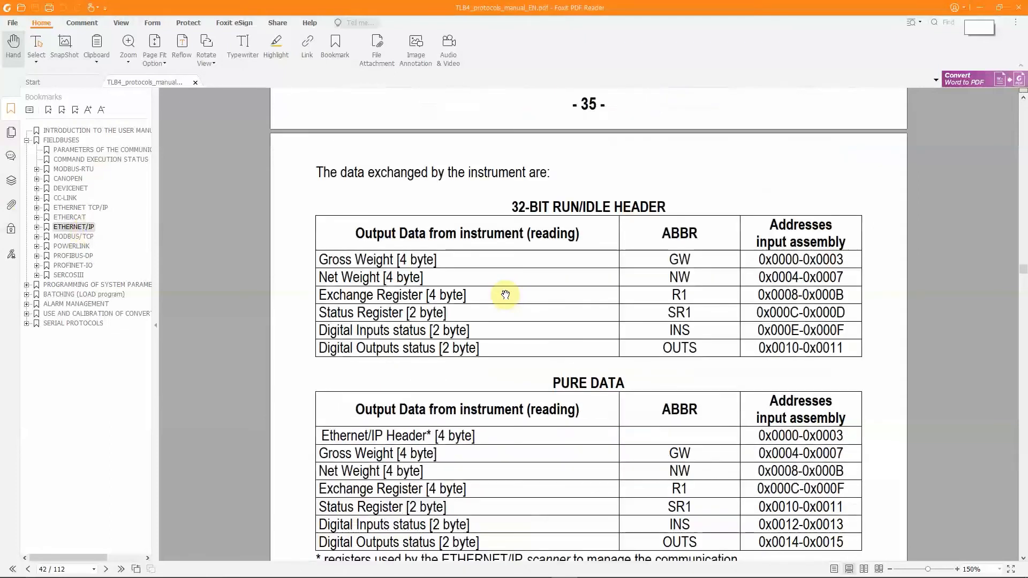
{"action": "mouse_move", "coordinate": [533, 361]}
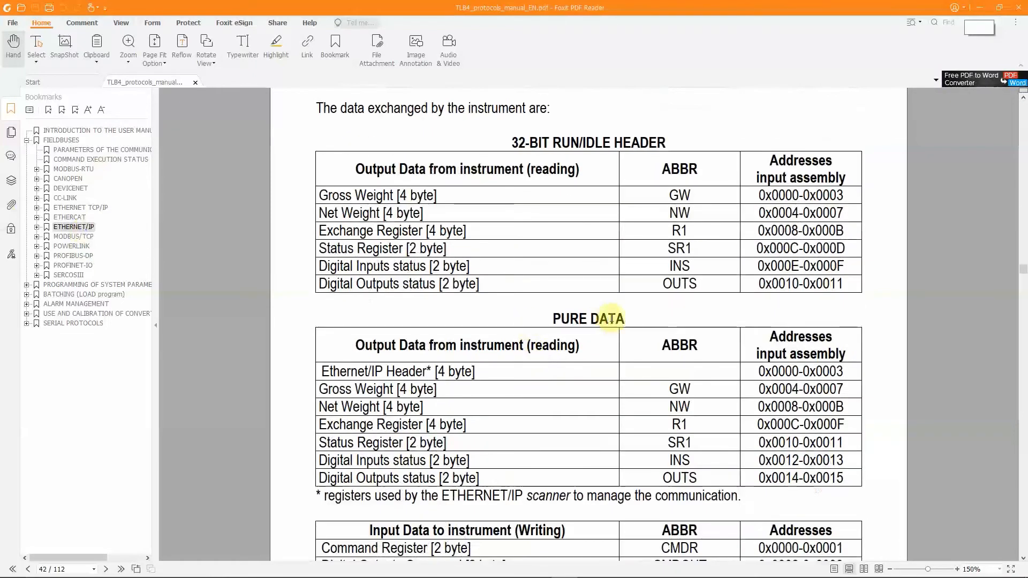
{"action": "mouse_move", "coordinate": [339, 307]}
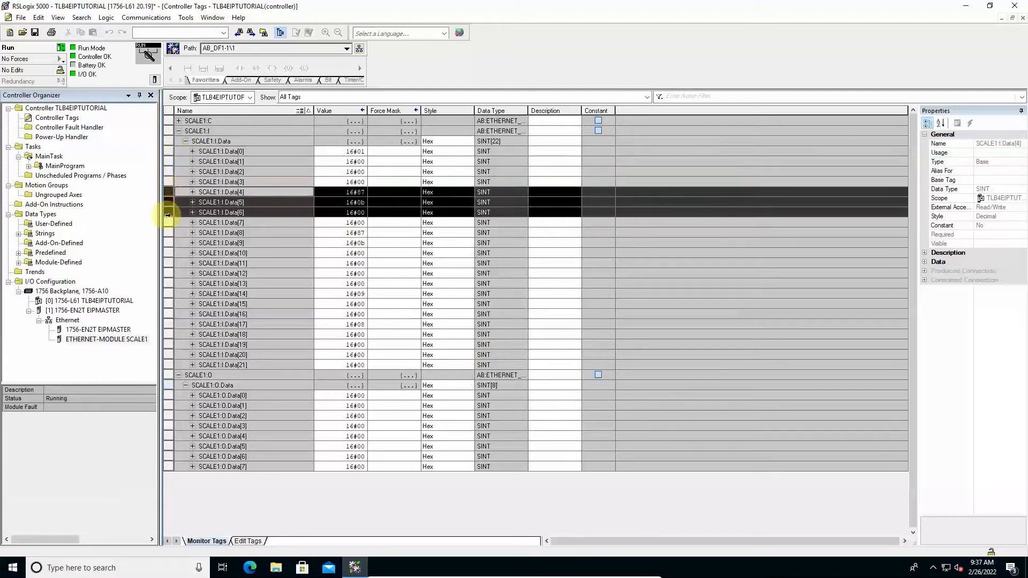
{"action": "left_click", "coordinate": [220, 222]}
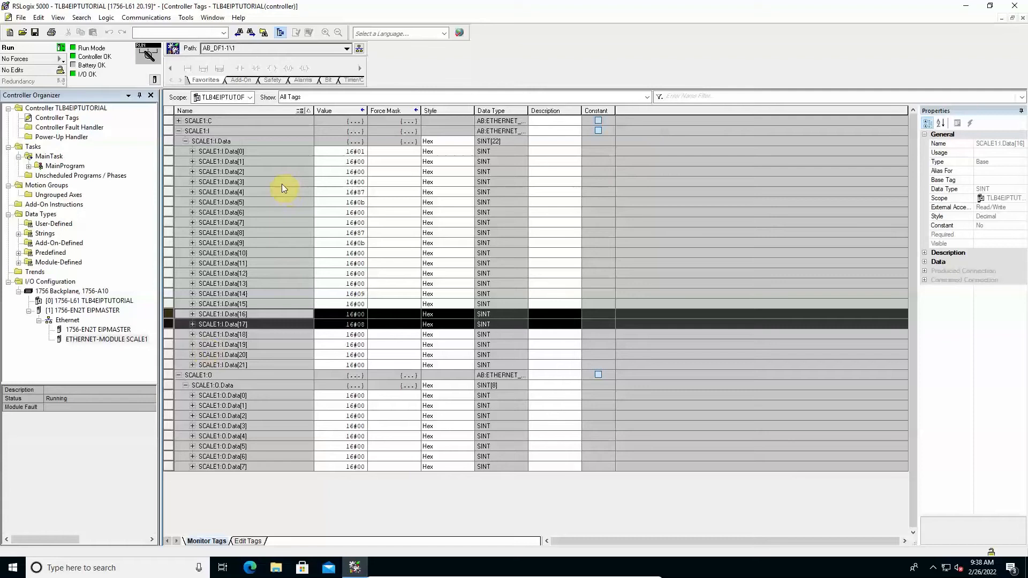
{"action": "mouse_move", "coordinate": [213, 212]}
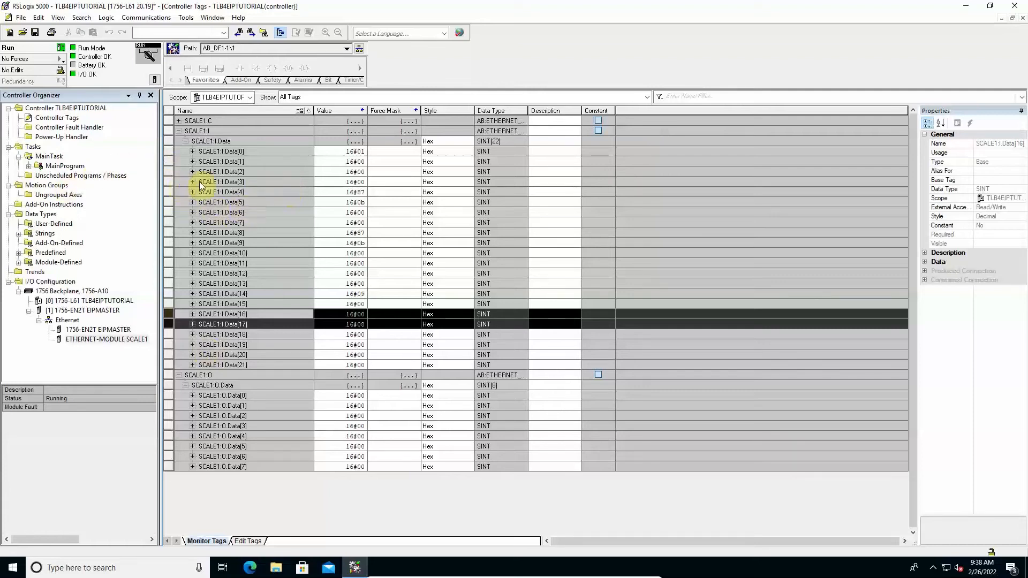
{"action": "left_click", "coordinate": [223, 192]}
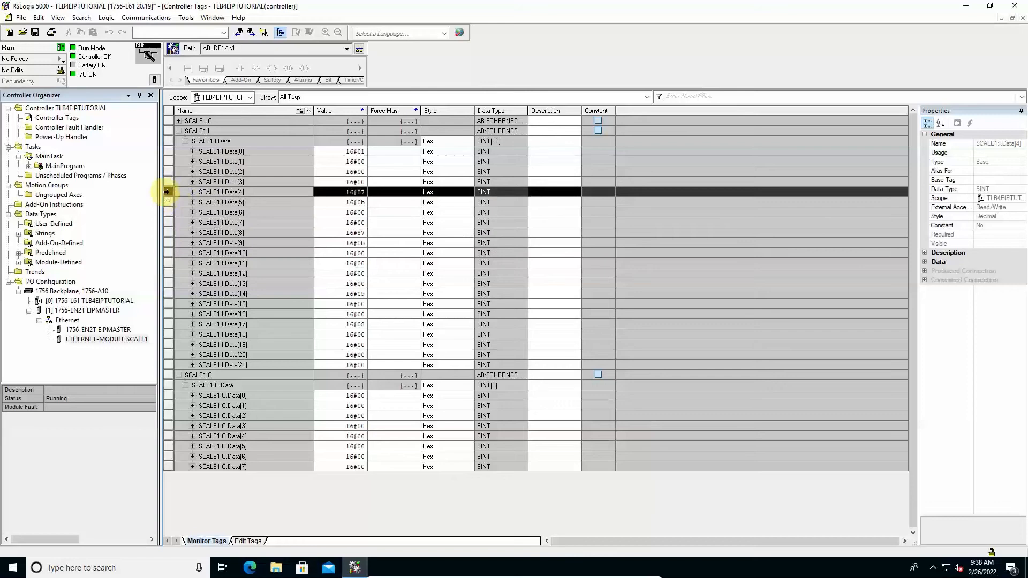
{"action": "left_click", "coordinate": [216, 202]}
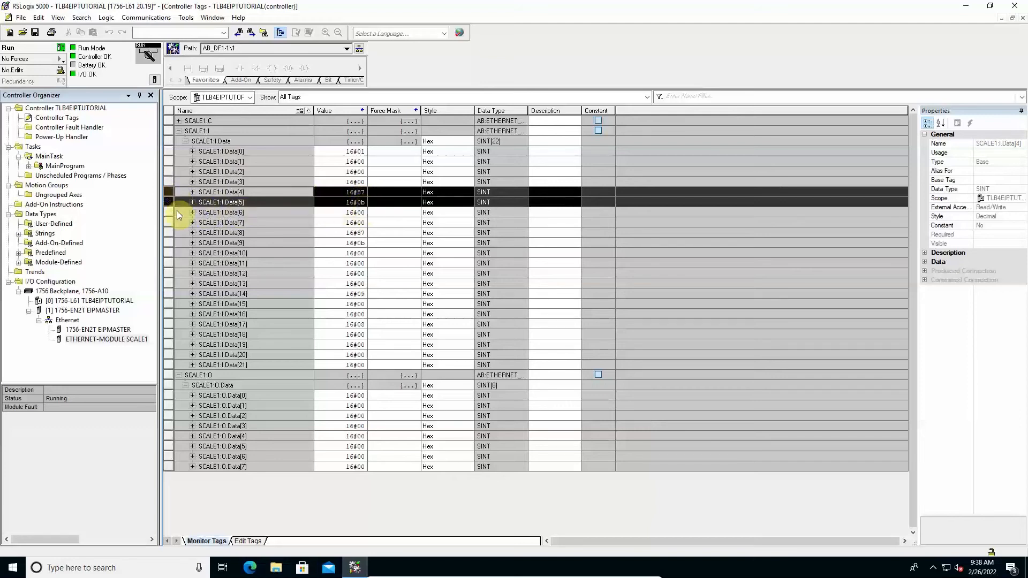
{"action": "left_click", "coordinate": [223, 213]}
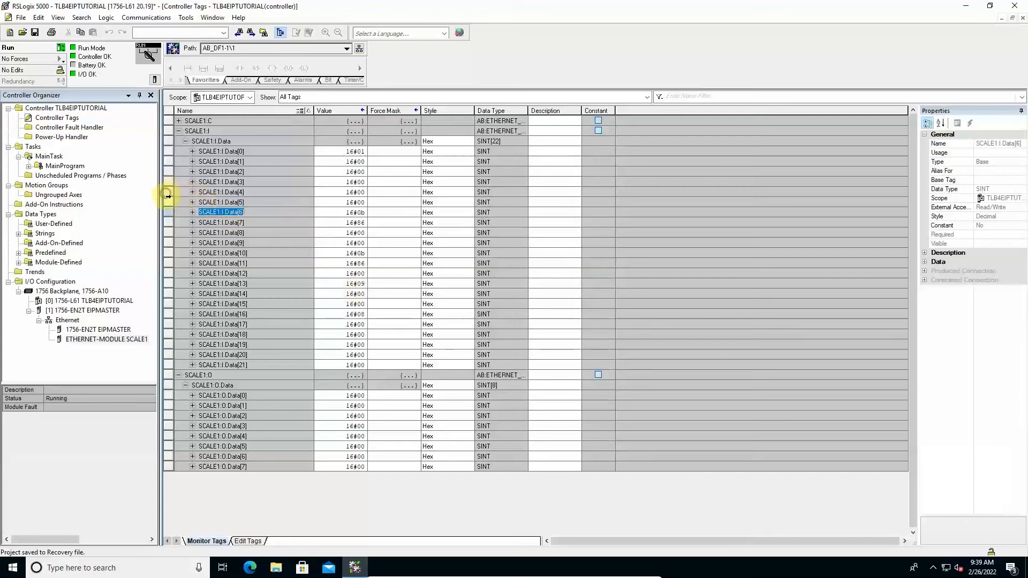
{"action": "left_click", "coordinate": [221, 192]}
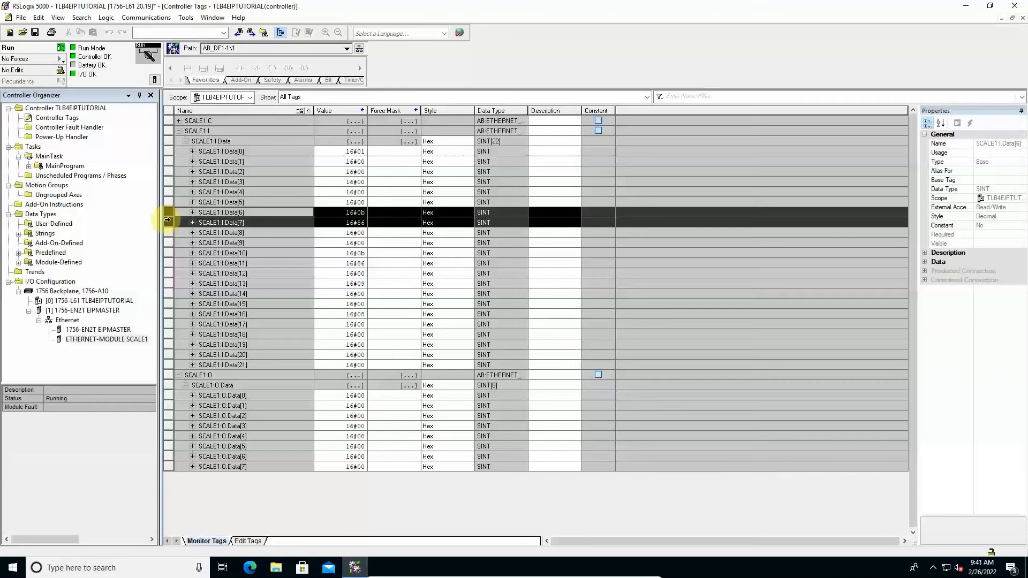
{"action": "left_click", "coordinate": [216, 202]}
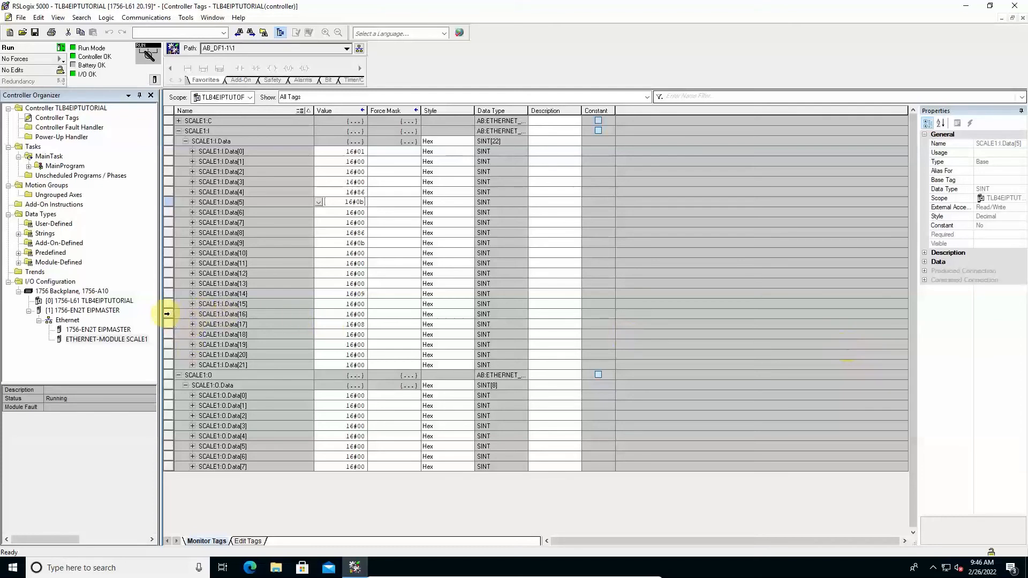
Step: Switch to the protocol manual and jump to the Status Register (SR1) bit table via bookmarks
{"action": "left_click", "coordinate": [229, 314]}
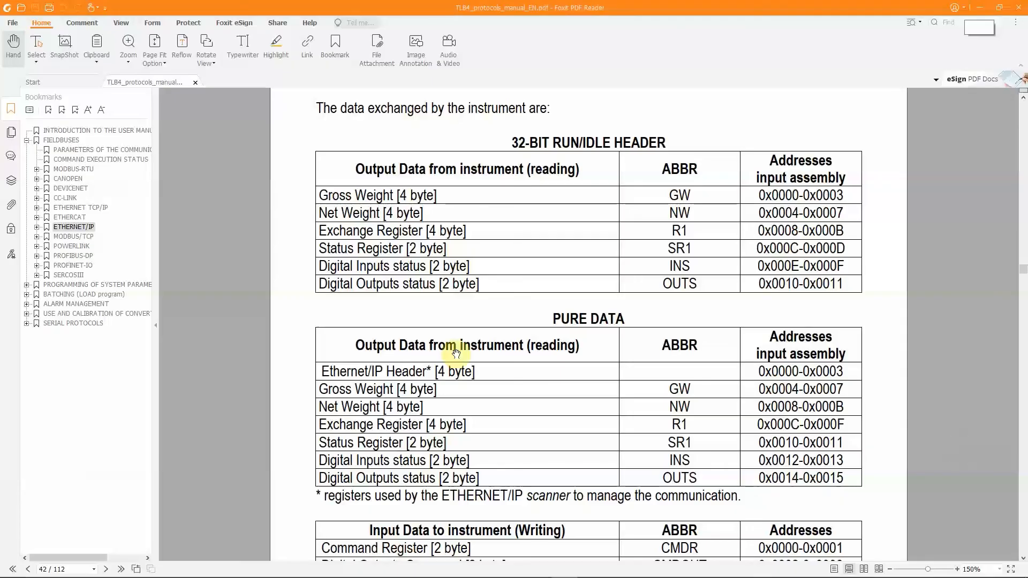
{"action": "left_click", "coordinate": [96, 130]}
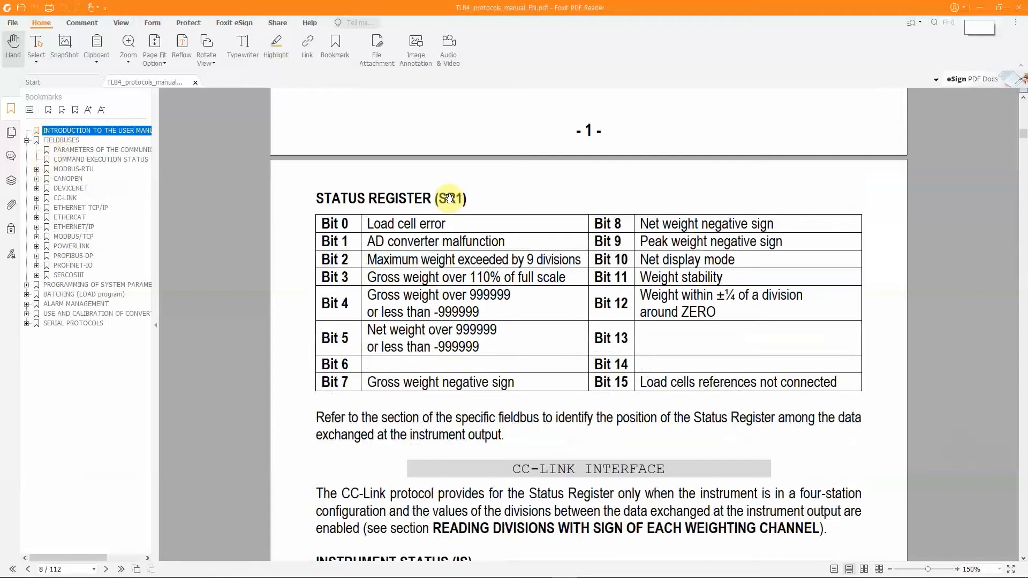
{"action": "mouse_move", "coordinate": [356, 382]}
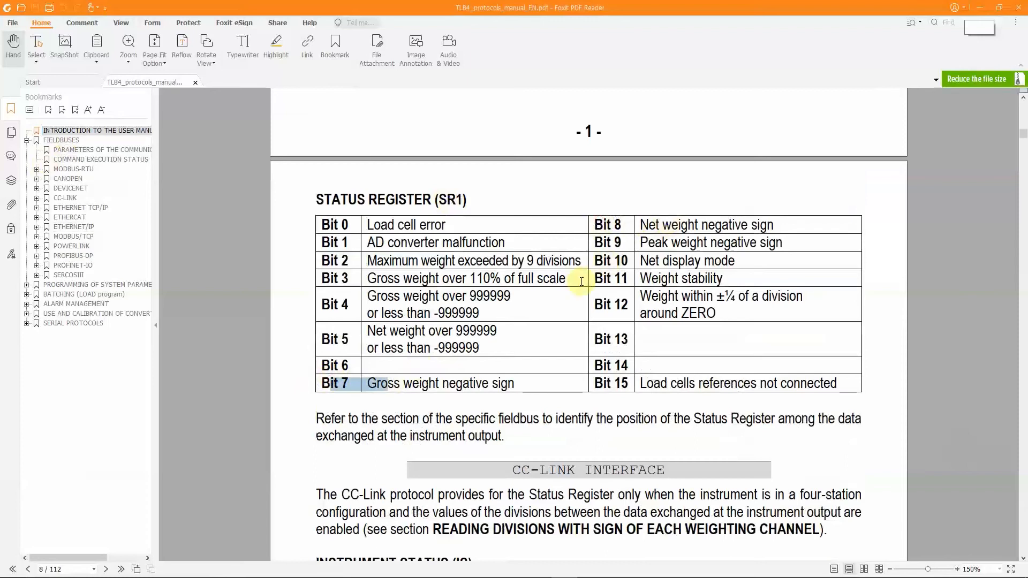
{"action": "mouse_move", "coordinate": [672, 275]}
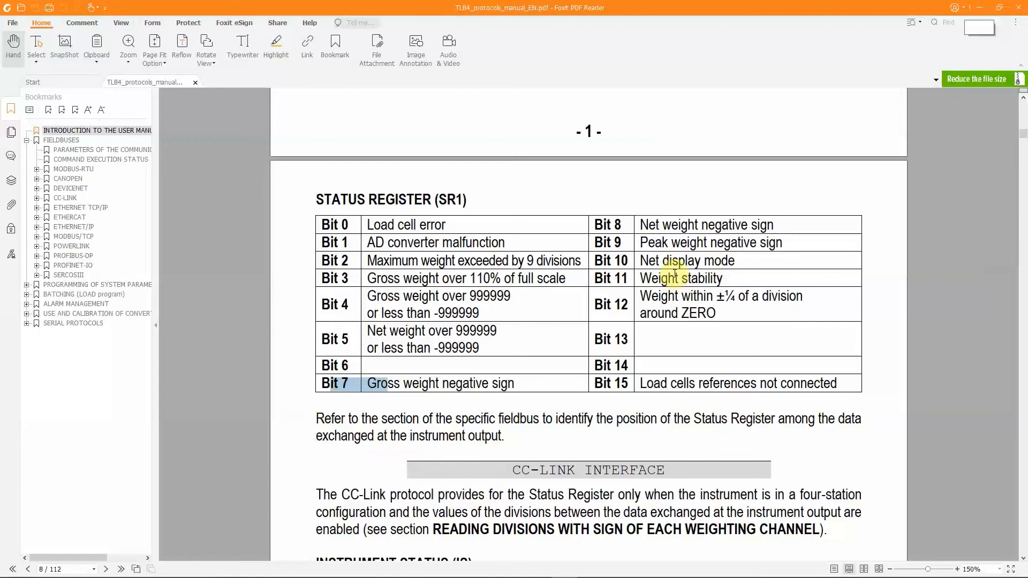
{"action": "mouse_move", "coordinate": [608, 327]}
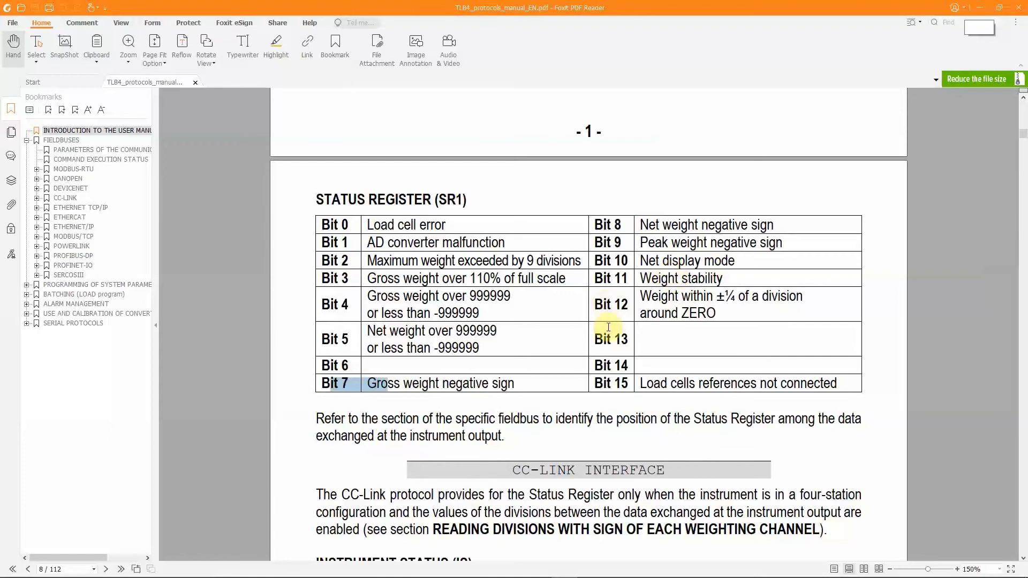
{"action": "mouse_move", "coordinate": [698, 260]}
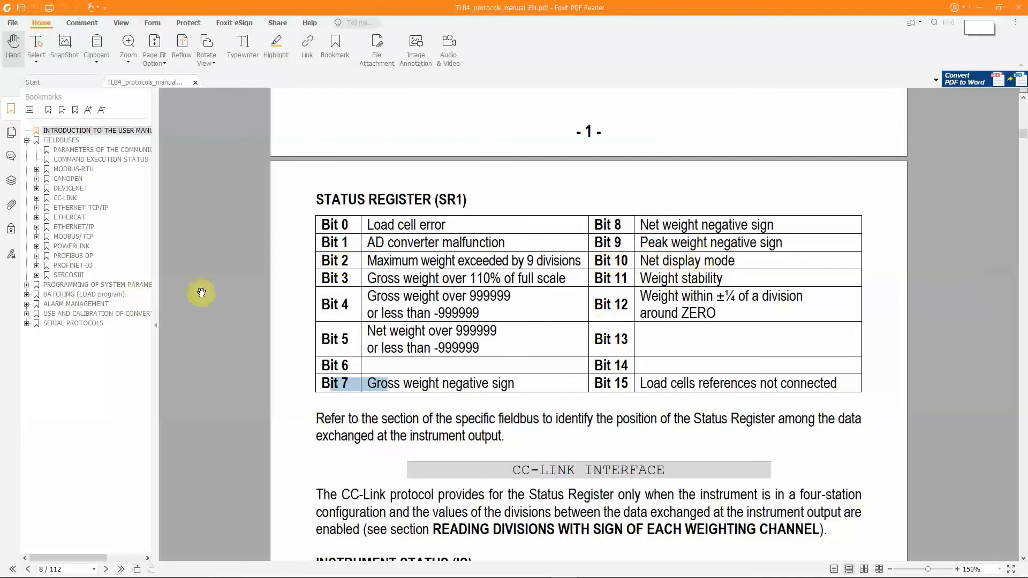
{"action": "mouse_move", "coordinate": [307, 283]}
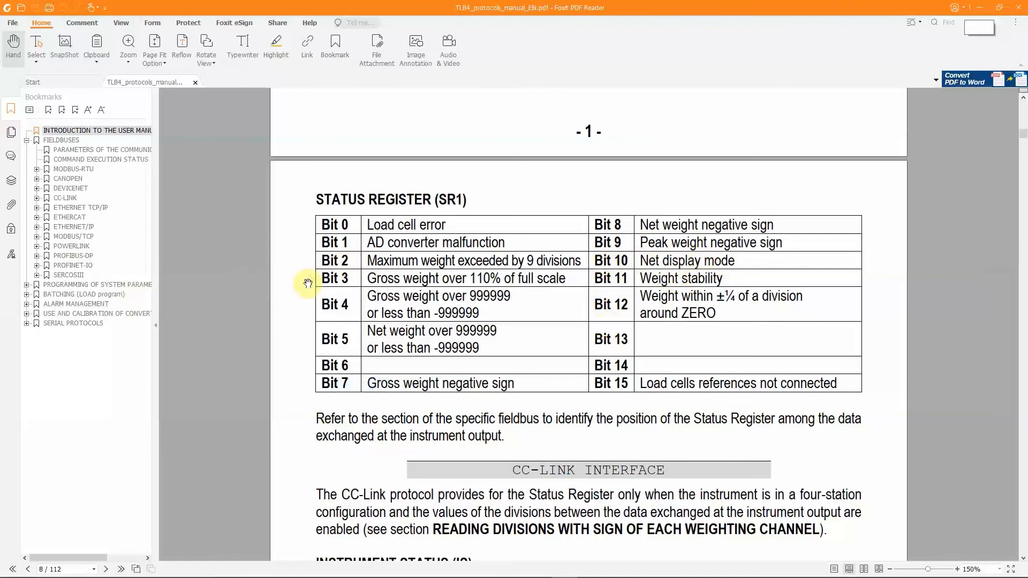
{"action": "mouse_move", "coordinate": [861, 331]}
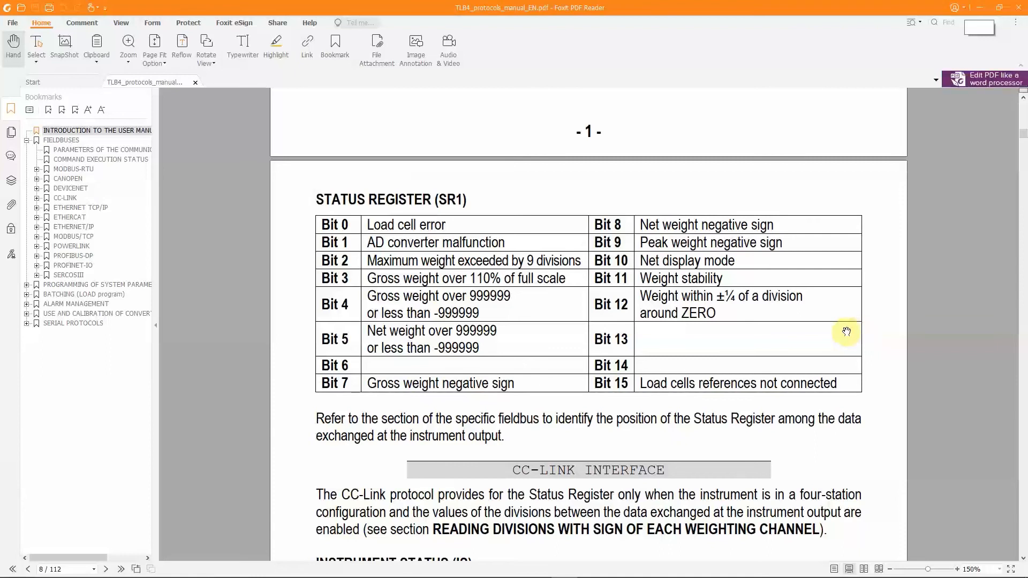
{"action": "mouse_move", "coordinate": [686, 213]}
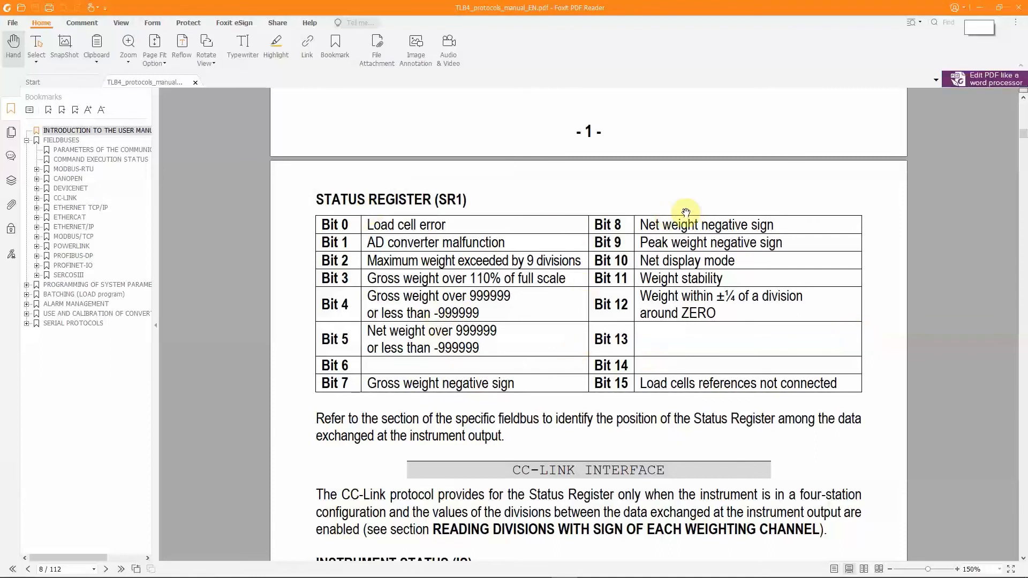
{"action": "mouse_move", "coordinate": [630, 296]}
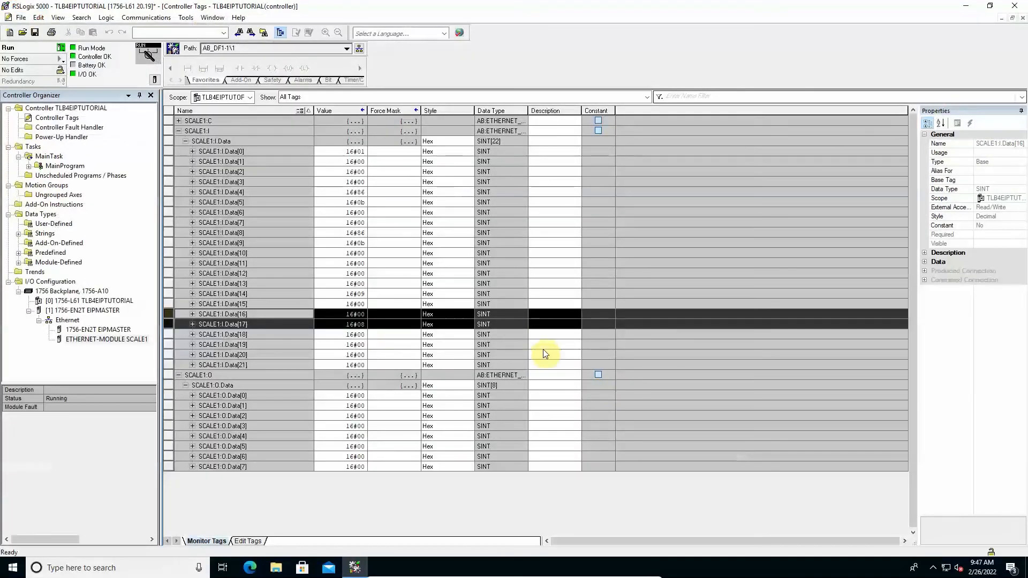
{"action": "mouse_move", "coordinate": [302, 376]}
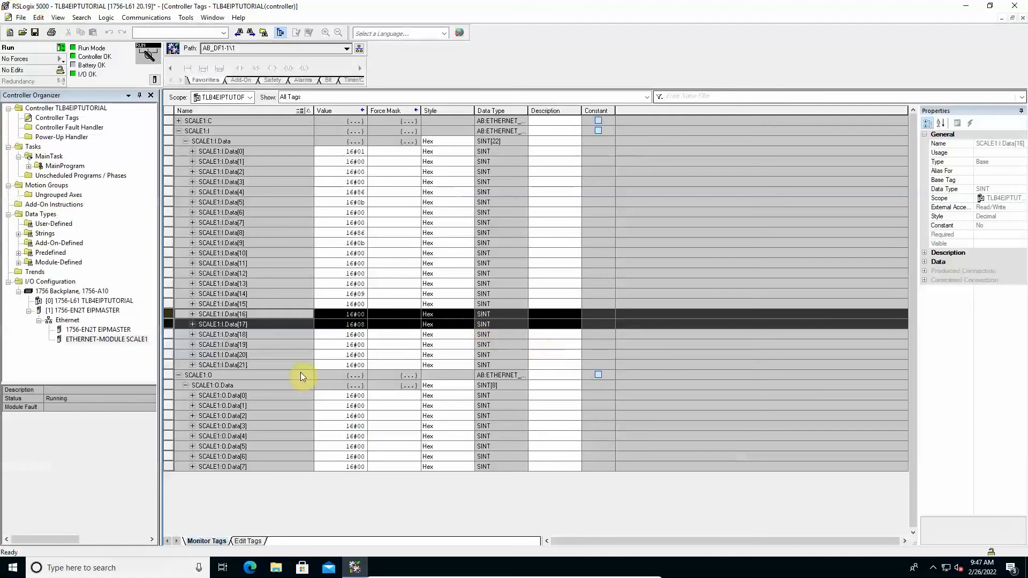
{"action": "mouse_move", "coordinate": [541, 359]}
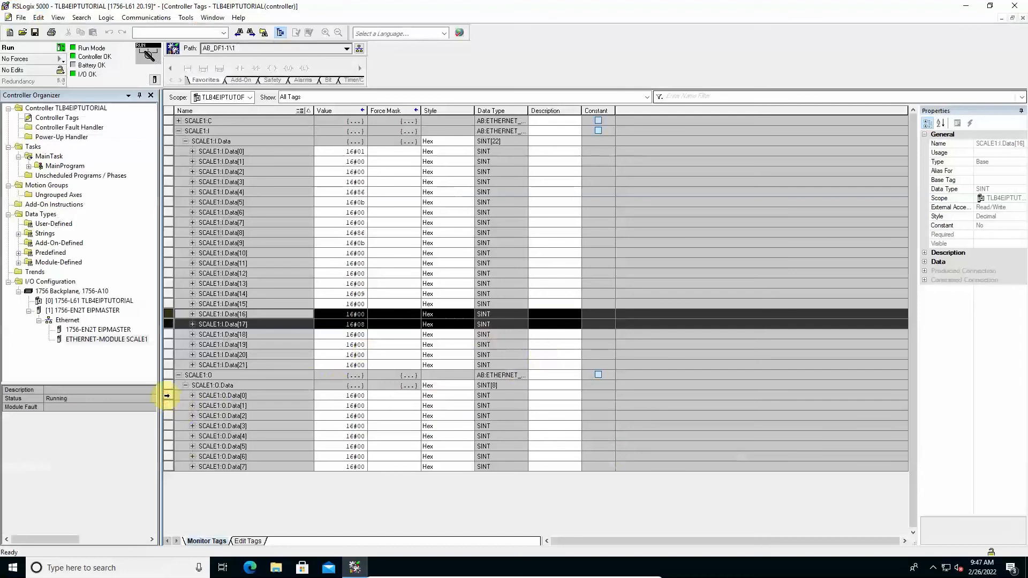
Step: Write command code 16#09 into SCALE1:O.Data[0] and watch net weight bytes Data[8]–[11] update
{"action": "left_click", "coordinate": [222, 395]}
{"action": "type", "text": "7"}
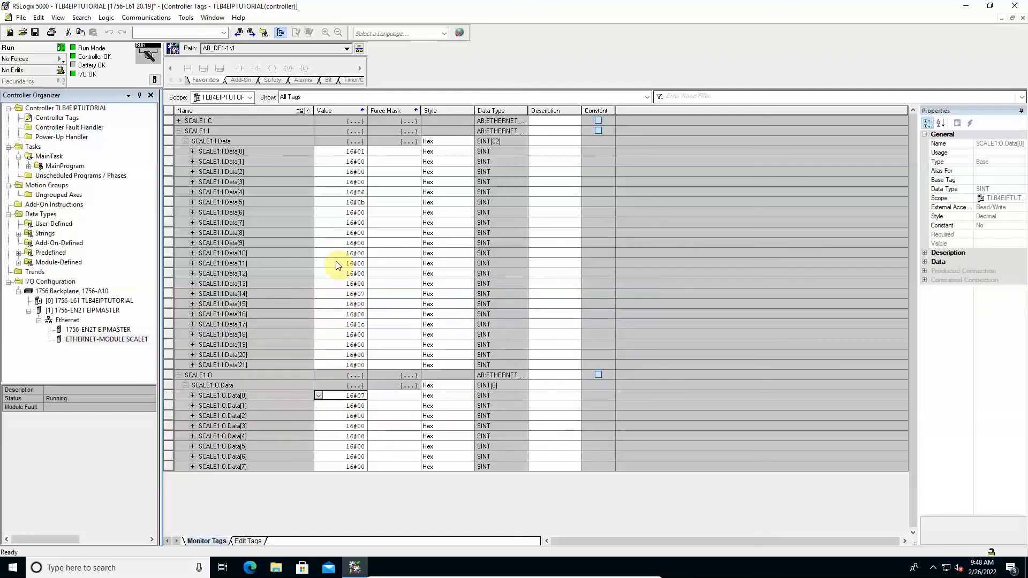
{"action": "mouse_move", "coordinate": [297, 207]}
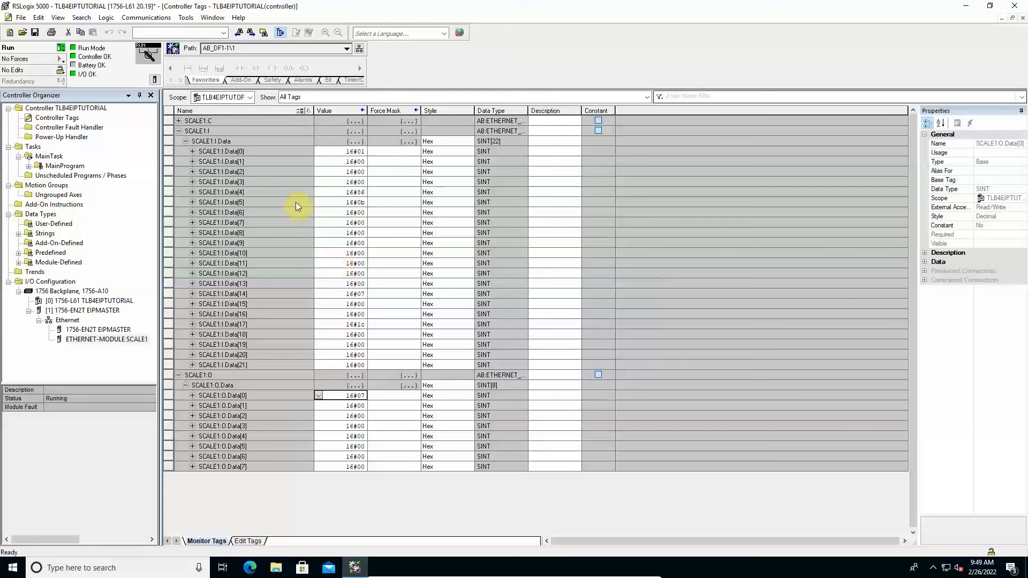
{"action": "mouse_move", "coordinate": [182, 242]}
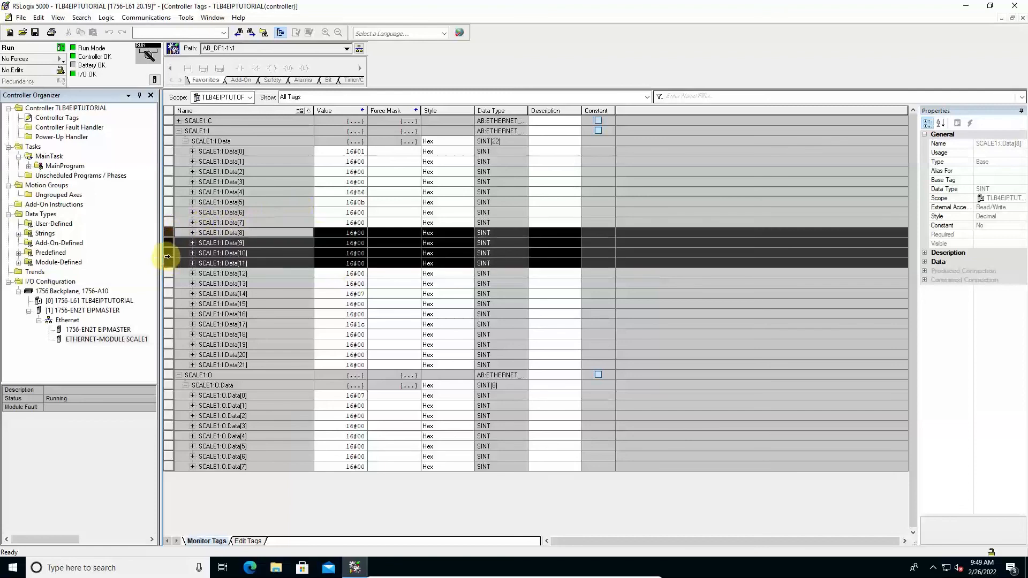
{"action": "left_click", "coordinate": [222, 324]}
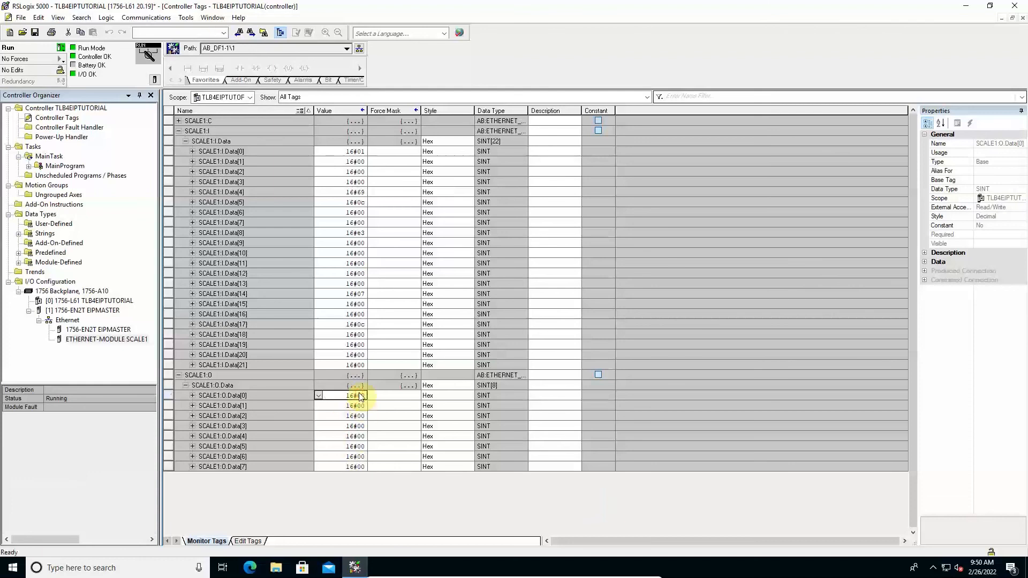
{"action": "left_click", "coordinate": [341, 395]}
{"action": "type", "text": "9"}
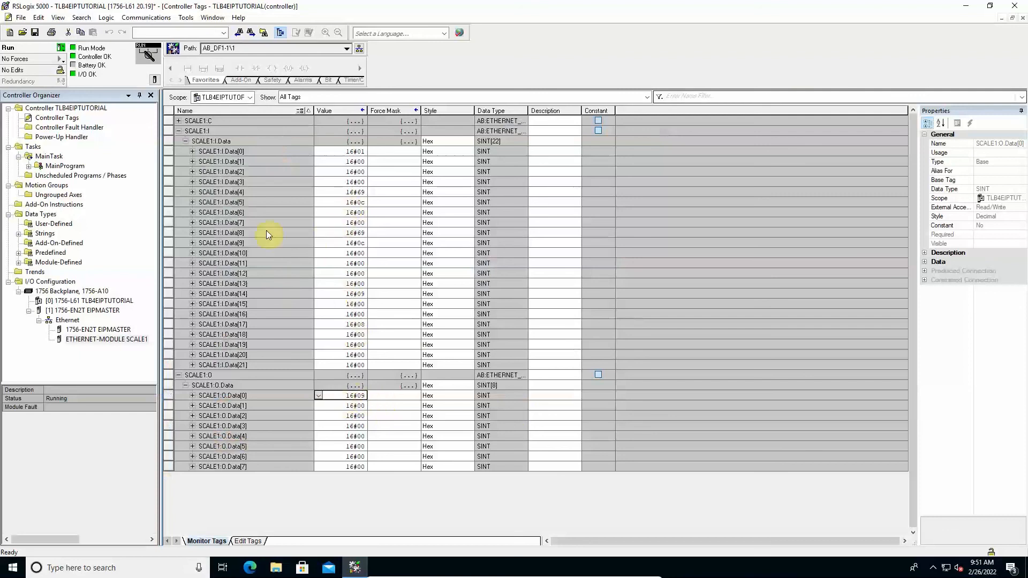
{"action": "left_click", "coordinate": [229, 191]}
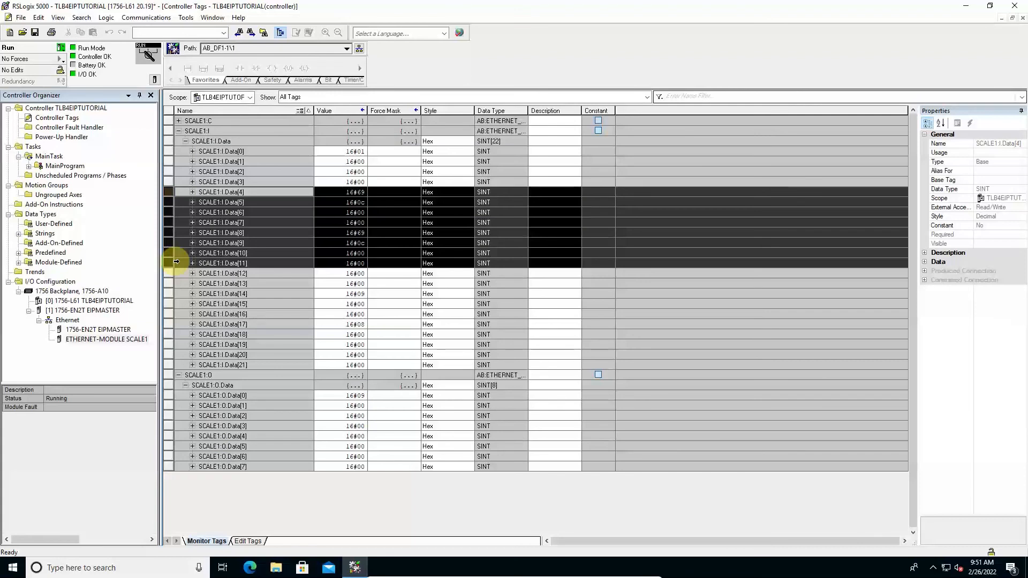
{"action": "left_click", "coordinate": [222, 324]}
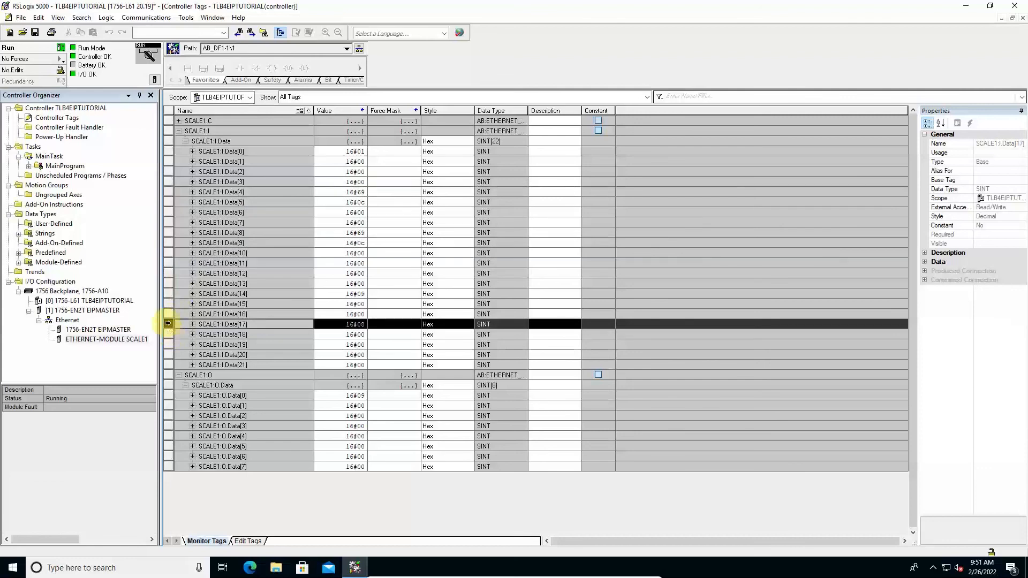